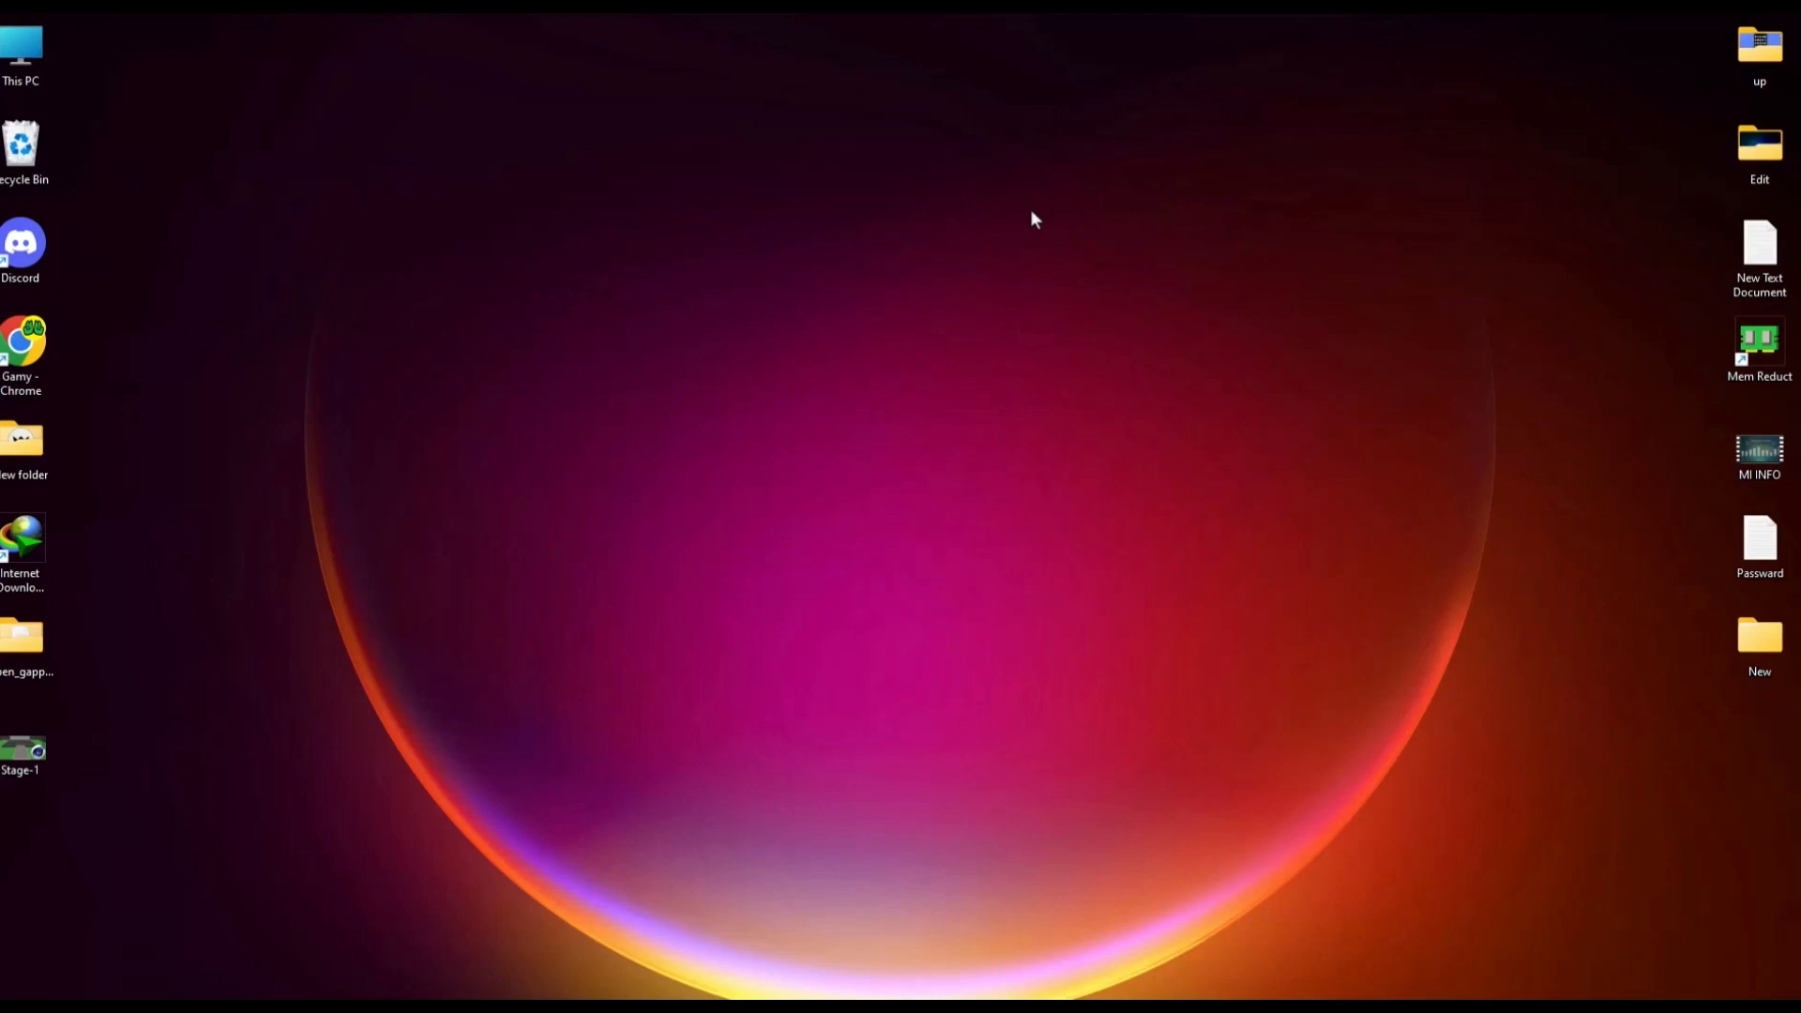
{"action": "mouse_move", "coordinate": [972, 353]}
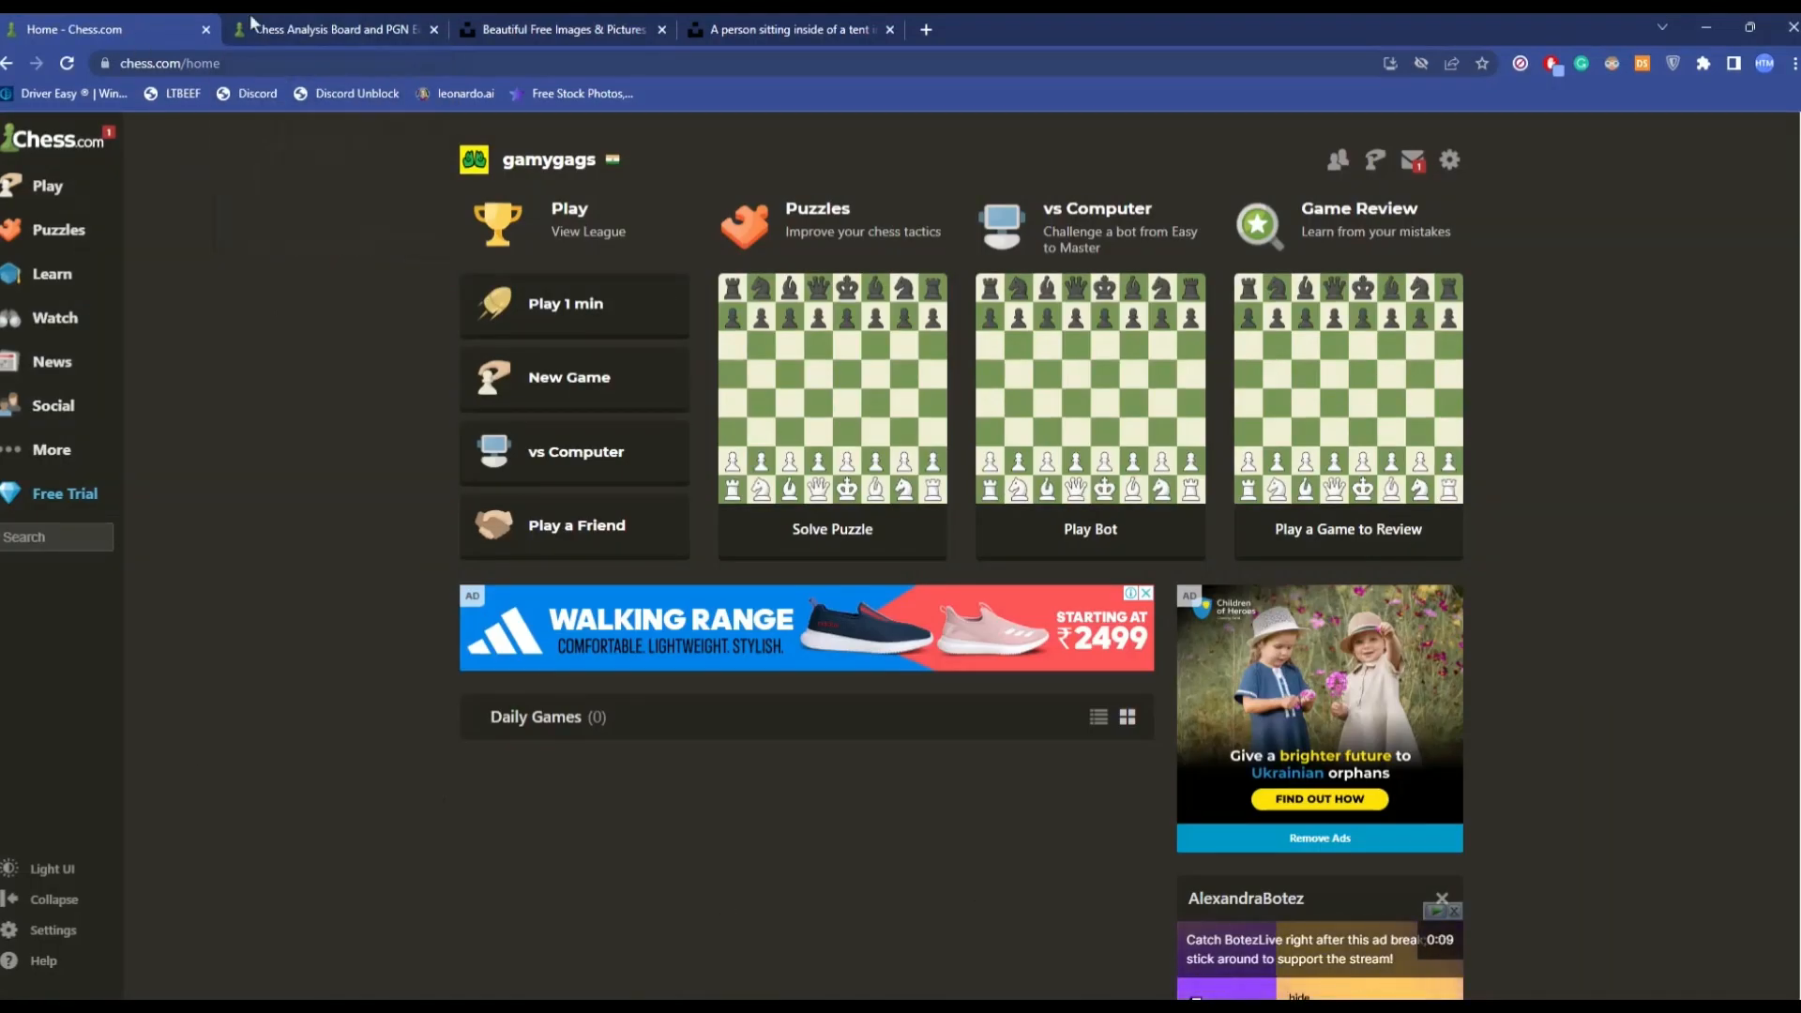
- Look over the Chess.com analysis board, then switch to the Unsplash free images page
{"action": "left_click", "coordinate": [333, 29]}
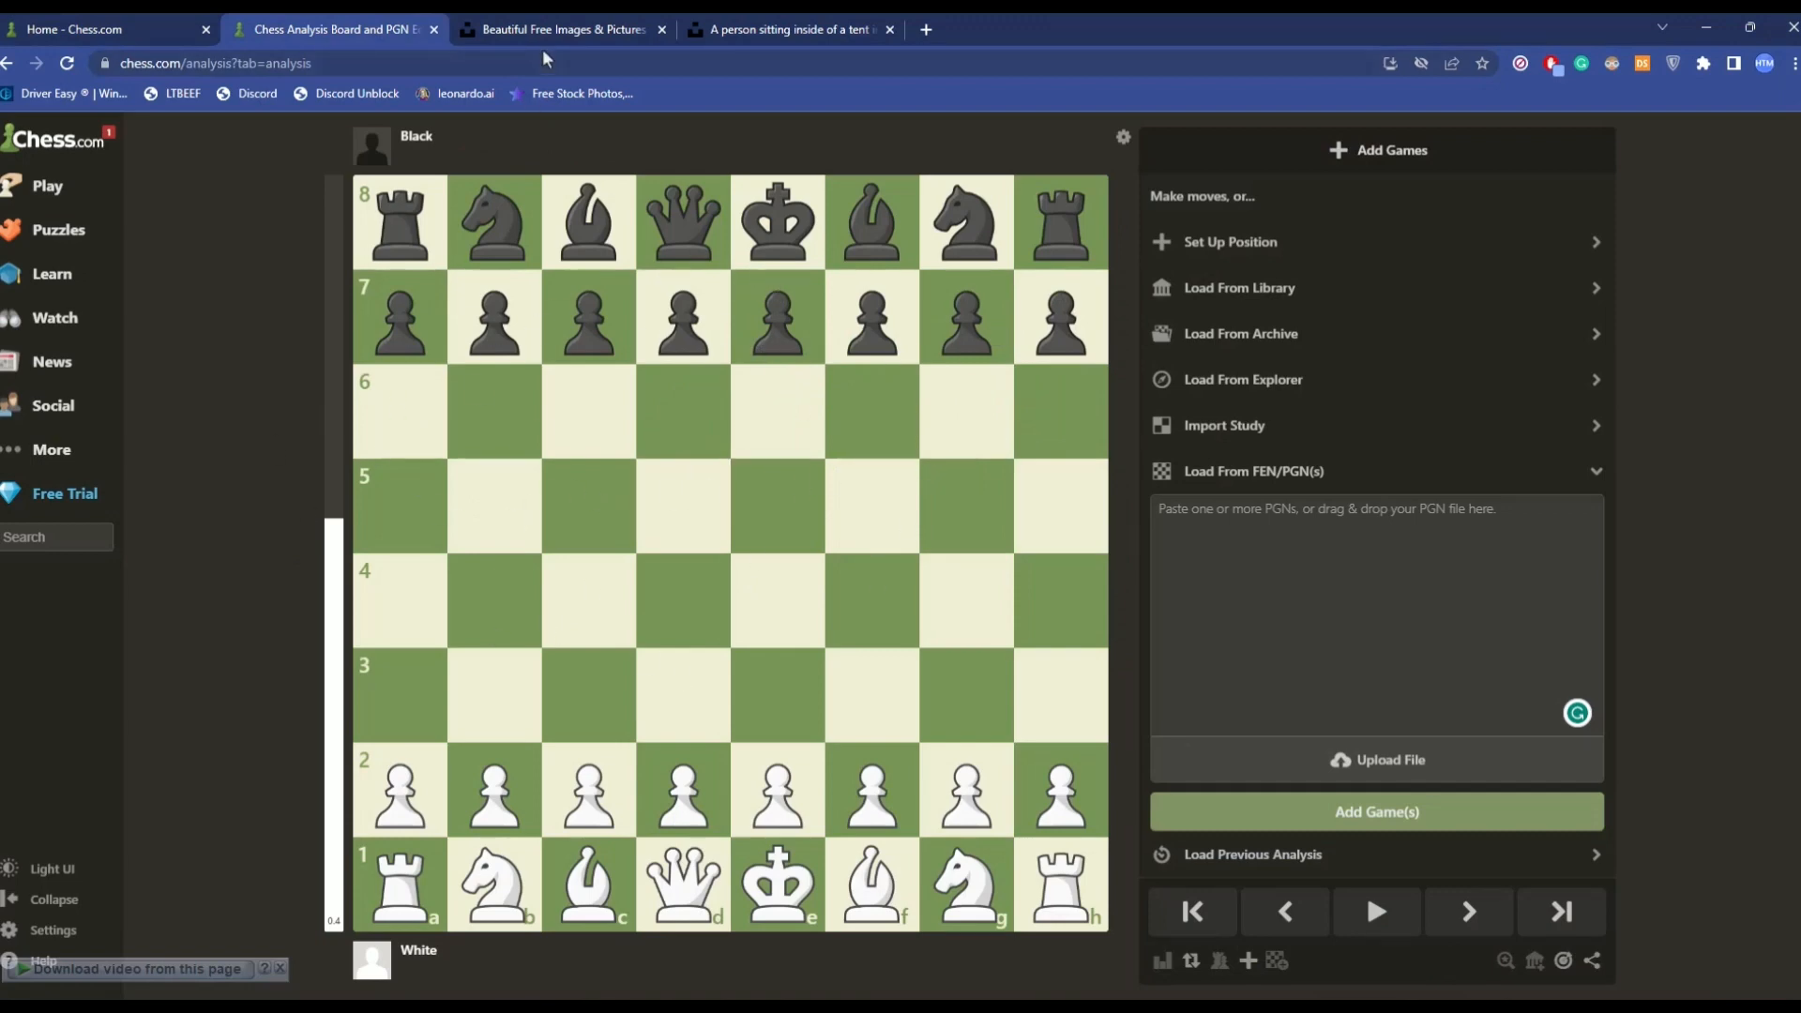
{"action": "left_click", "coordinate": [561, 29]}
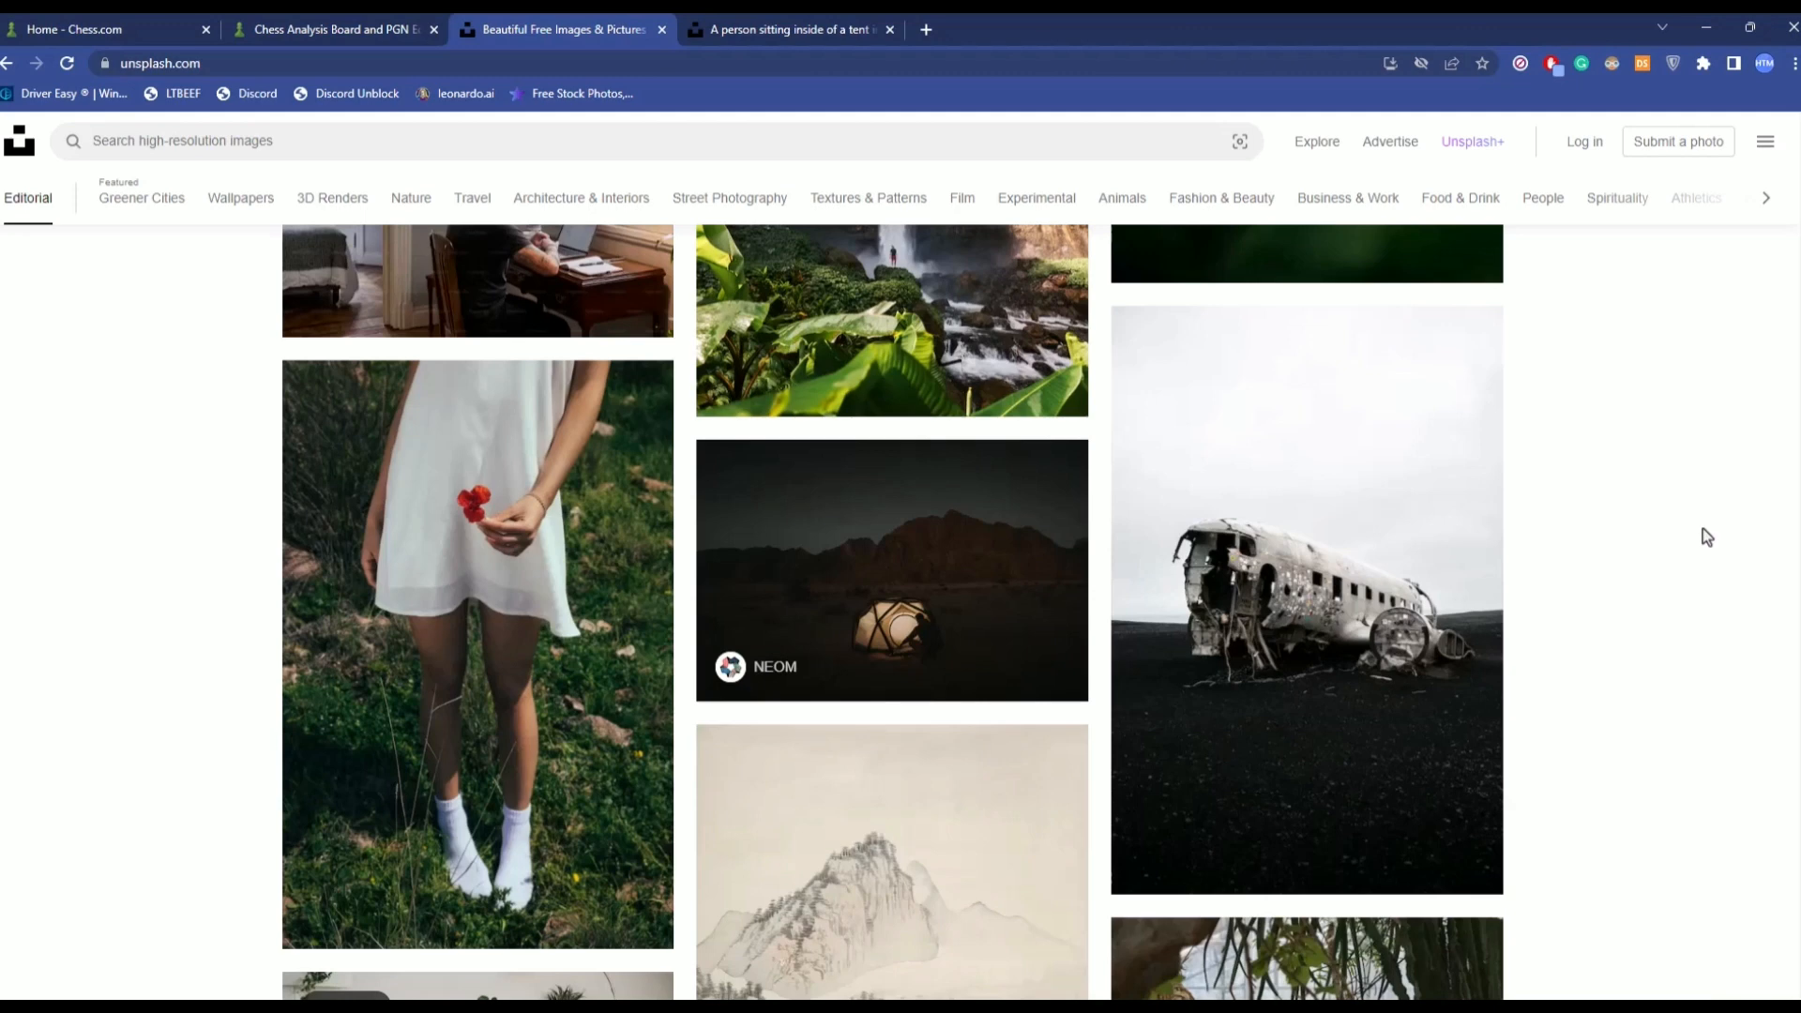
- Download the lit tent-at-night Unsplash photo and save it to the Desktop as a JPEG
{"action": "left_click", "coordinate": [891, 569]}
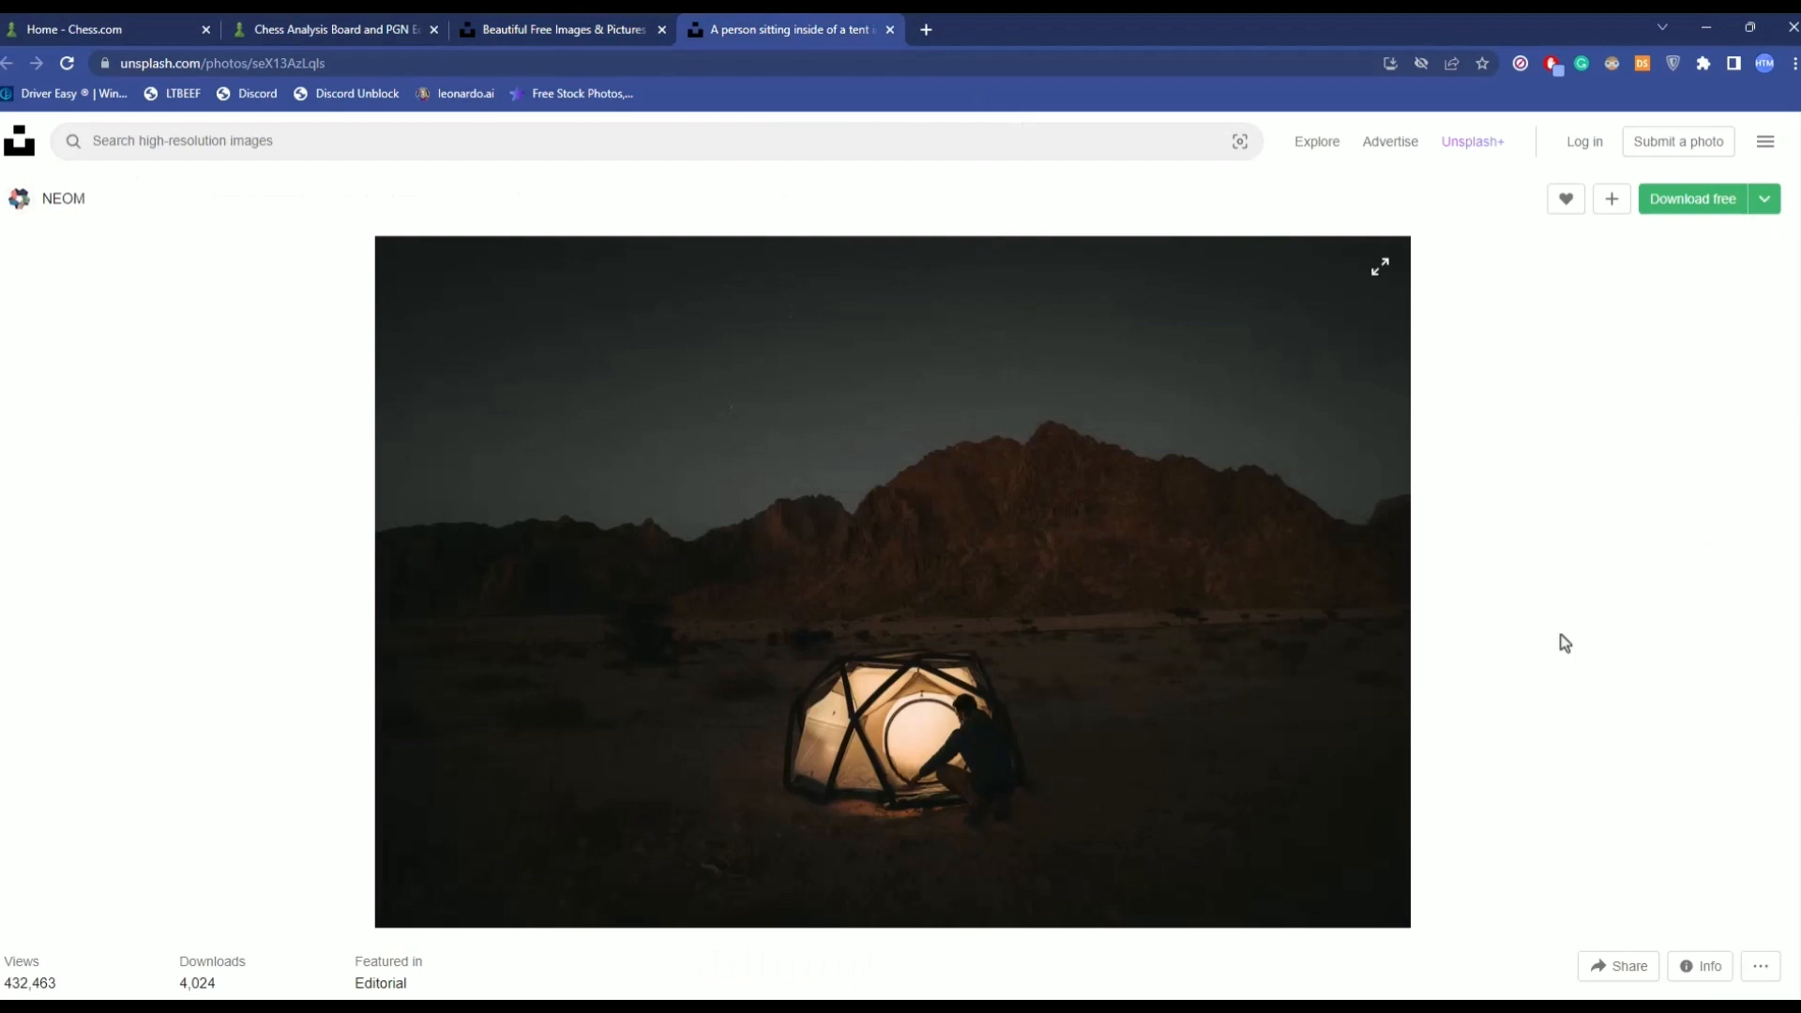
{"action": "mouse_move", "coordinate": [1575, 656]}
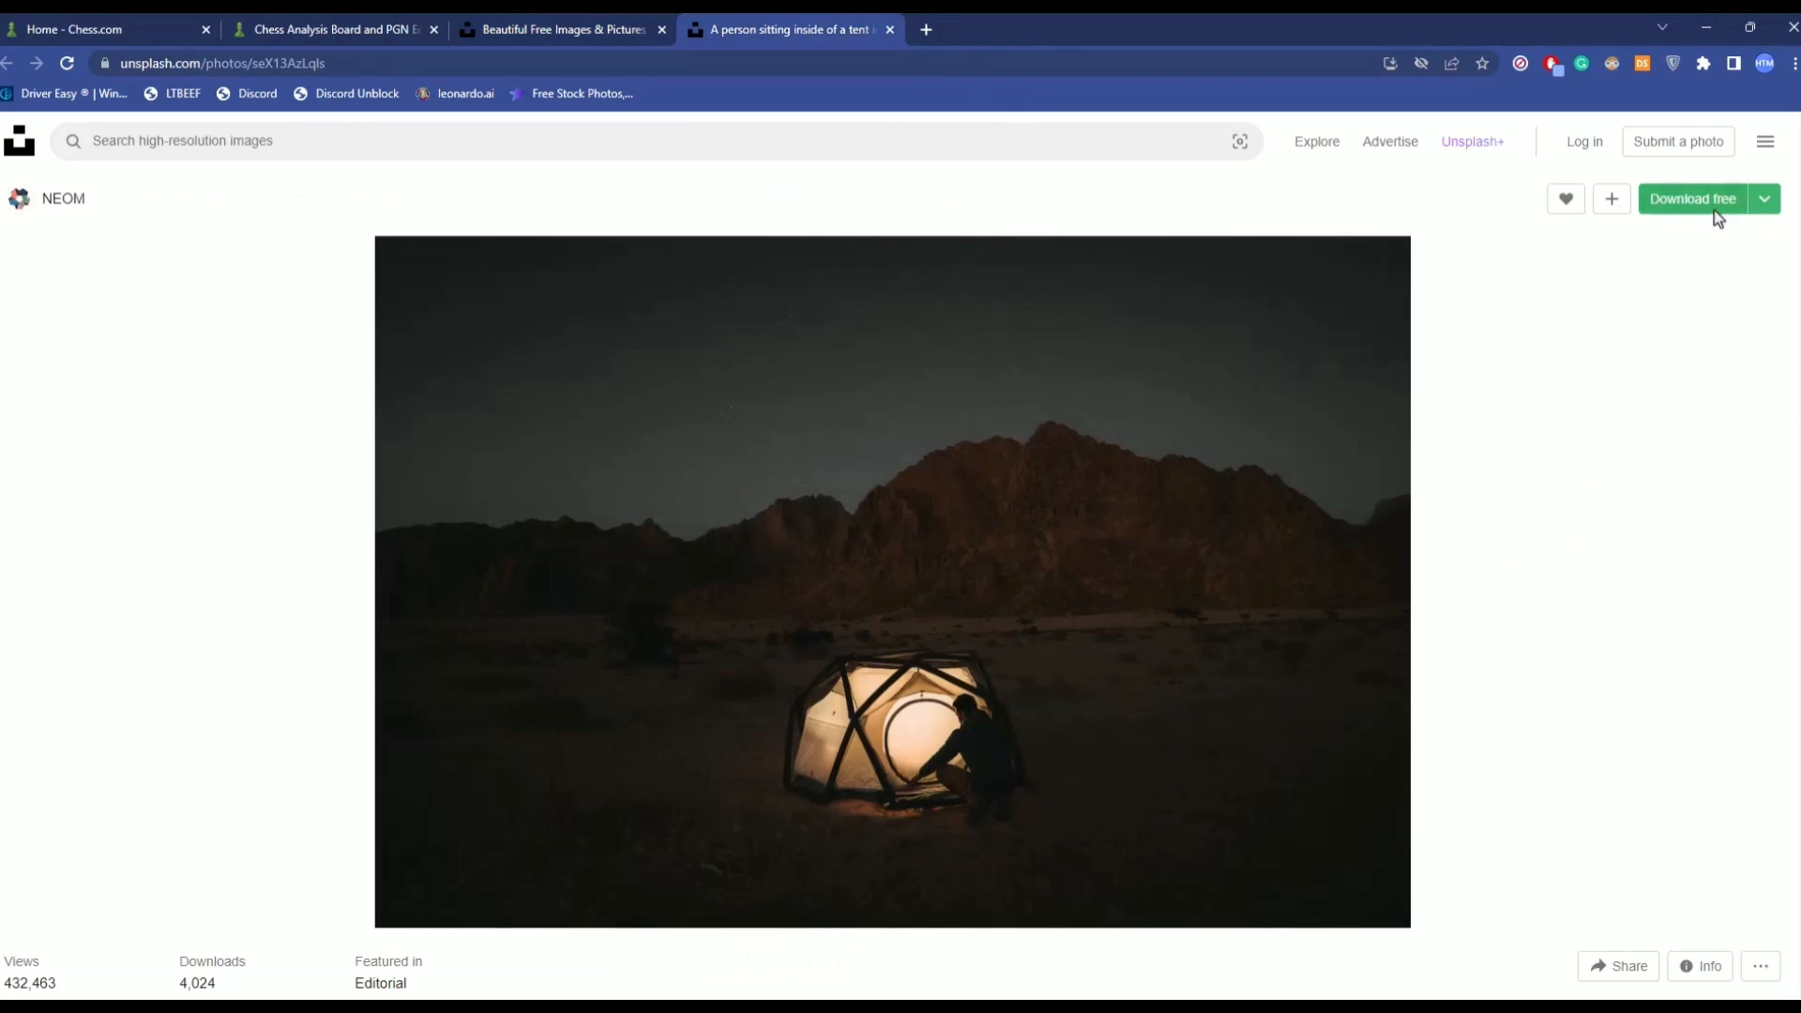
{"action": "left_click", "coordinate": [1693, 199]}
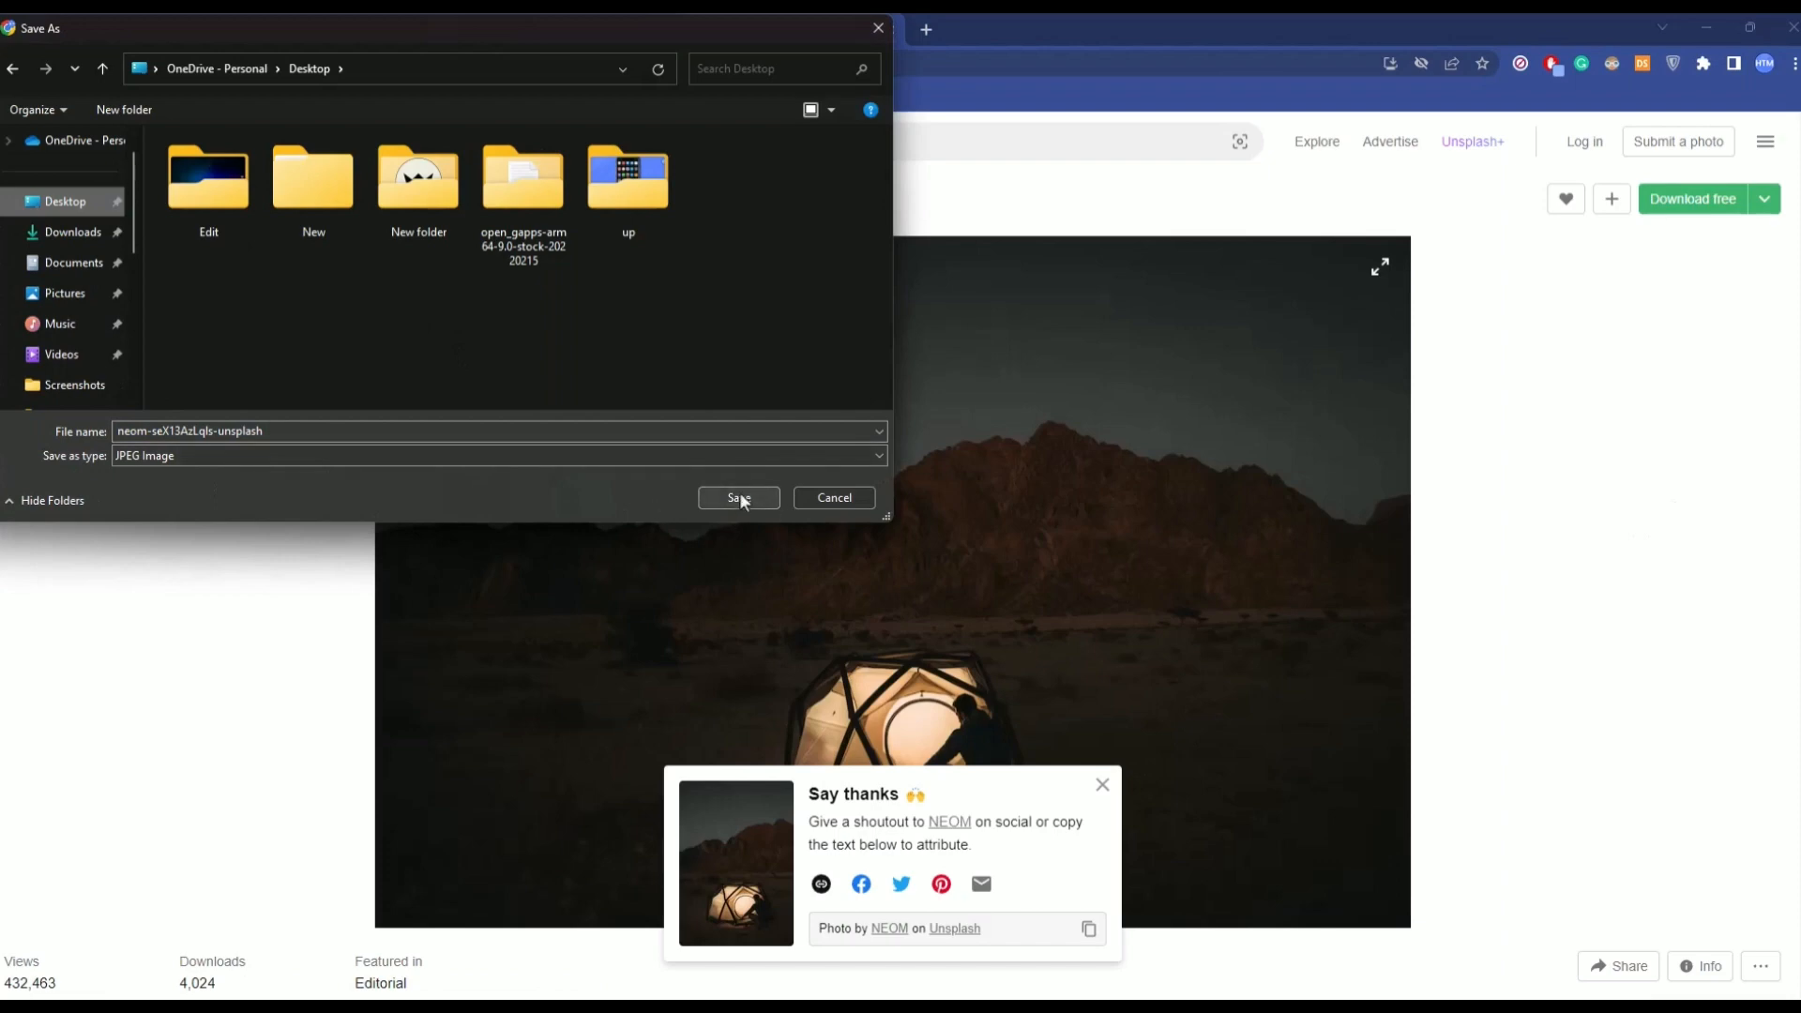
{"action": "left_click", "coordinate": [737, 497]}
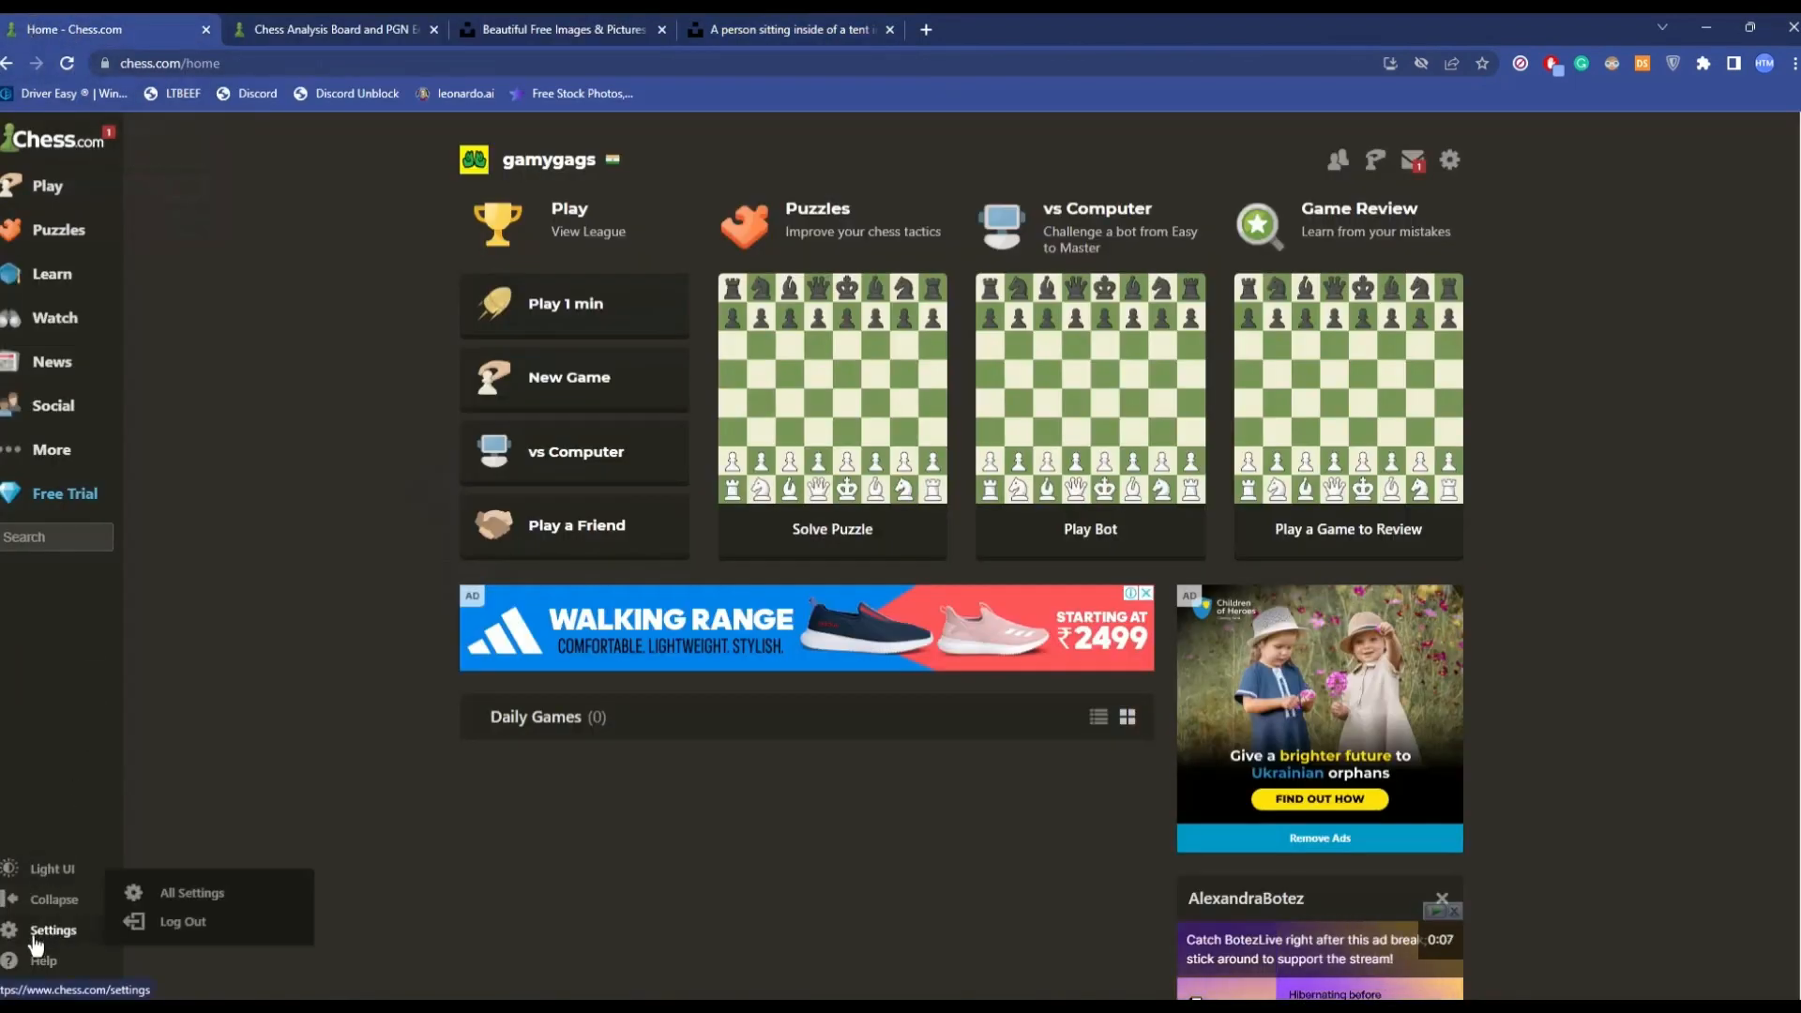
- Open Chess.com's Themes page through Settings > All Settings
{"action": "left_click", "coordinate": [191, 892]}
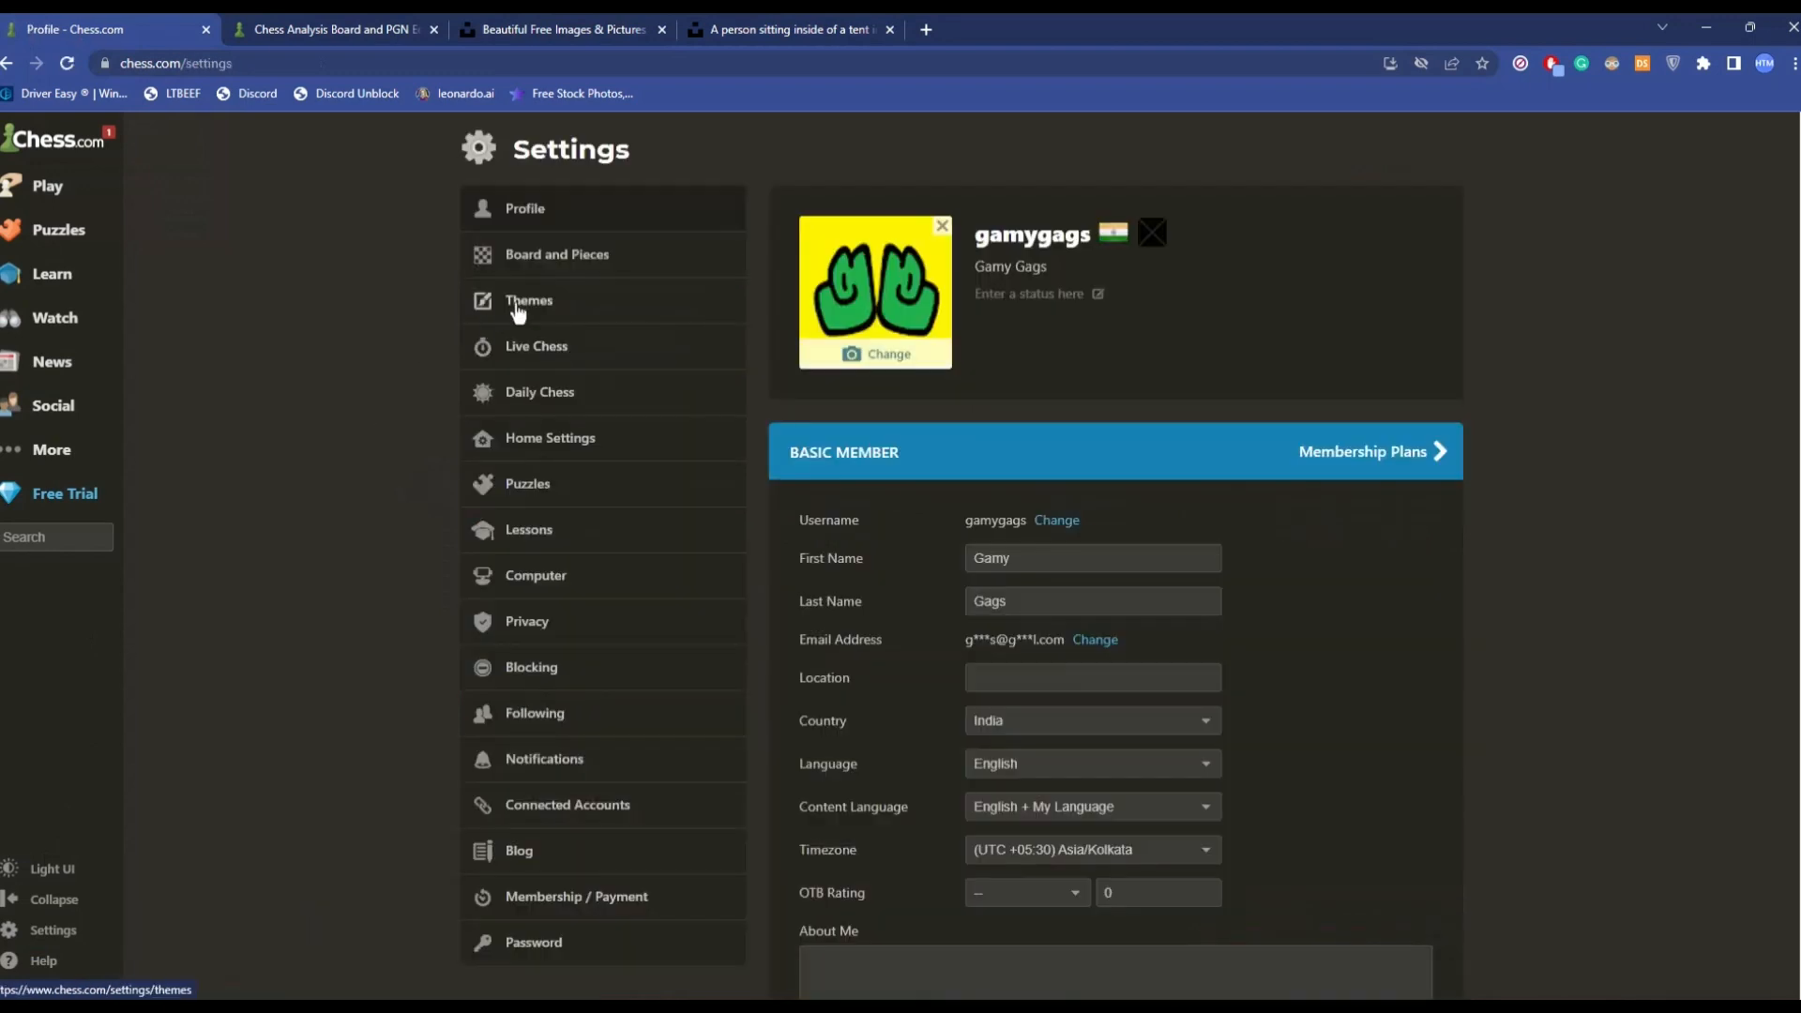
{"action": "left_click", "coordinate": [528, 300]}
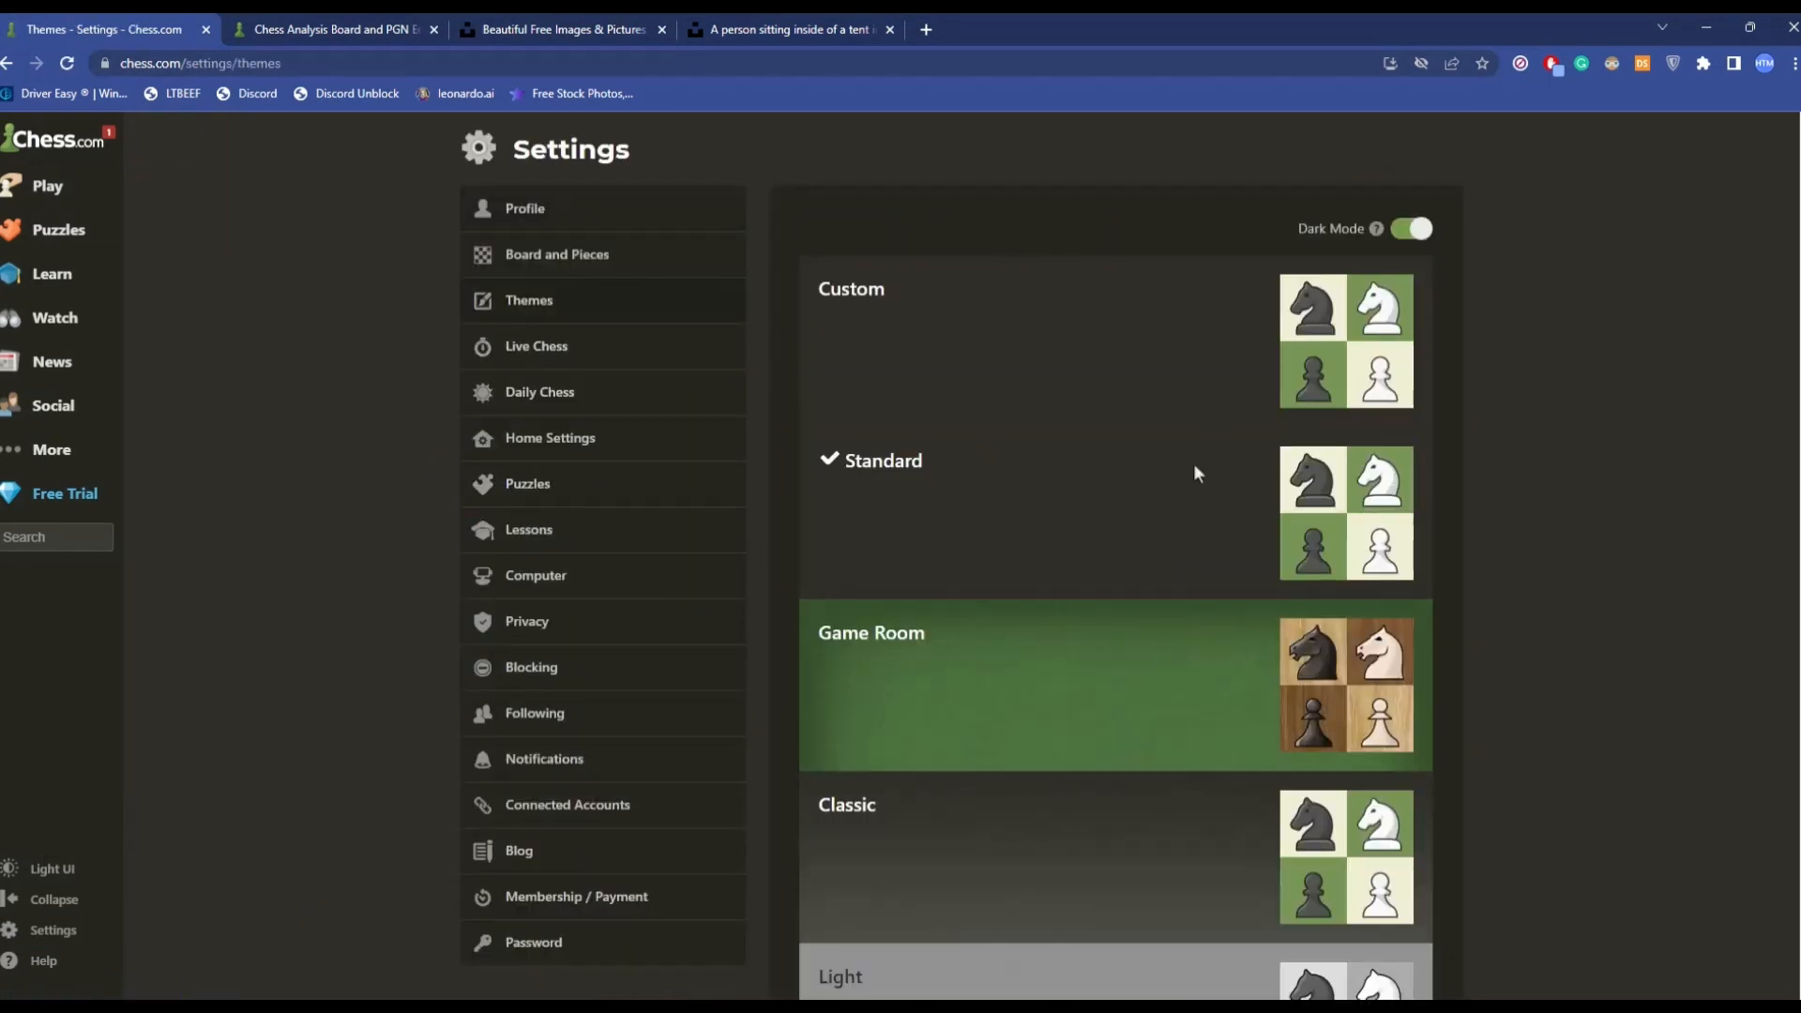
{"action": "mouse_move", "coordinate": [146, 602]}
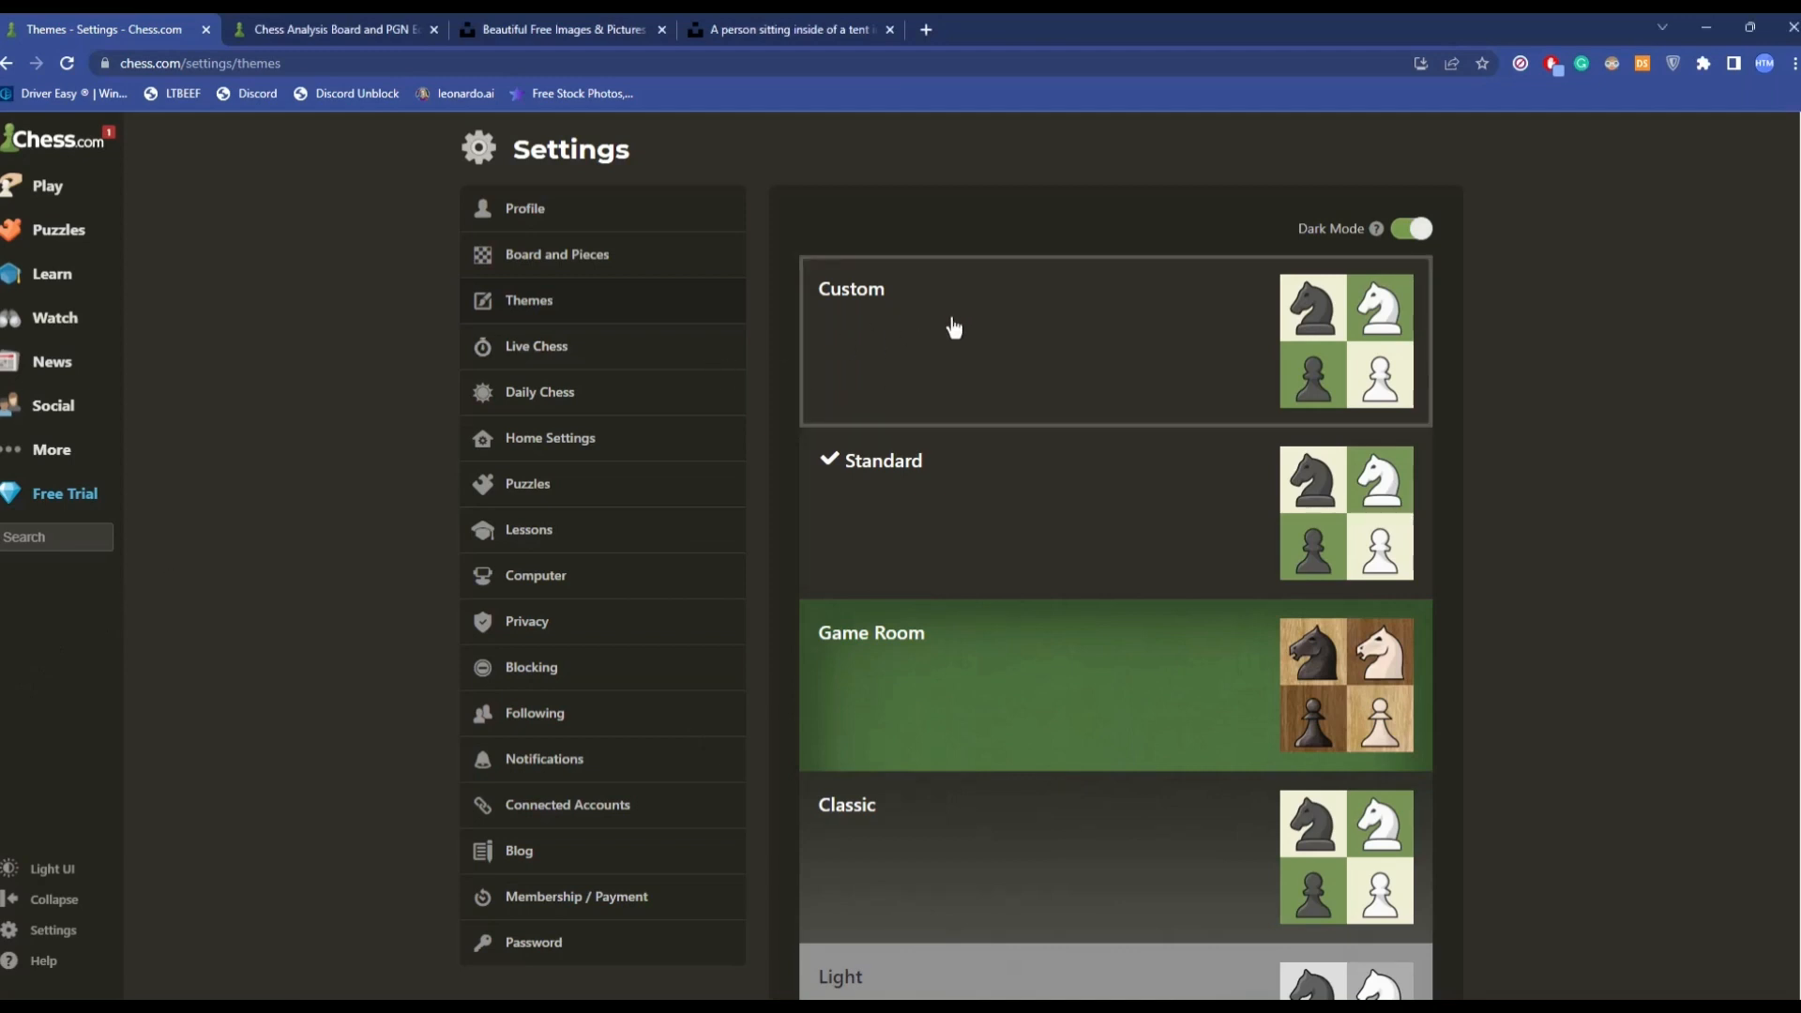
- Select the Custom theme with a Custom (Upload) background using the saved tent JPEG
{"action": "left_click", "coordinate": [992, 449]}
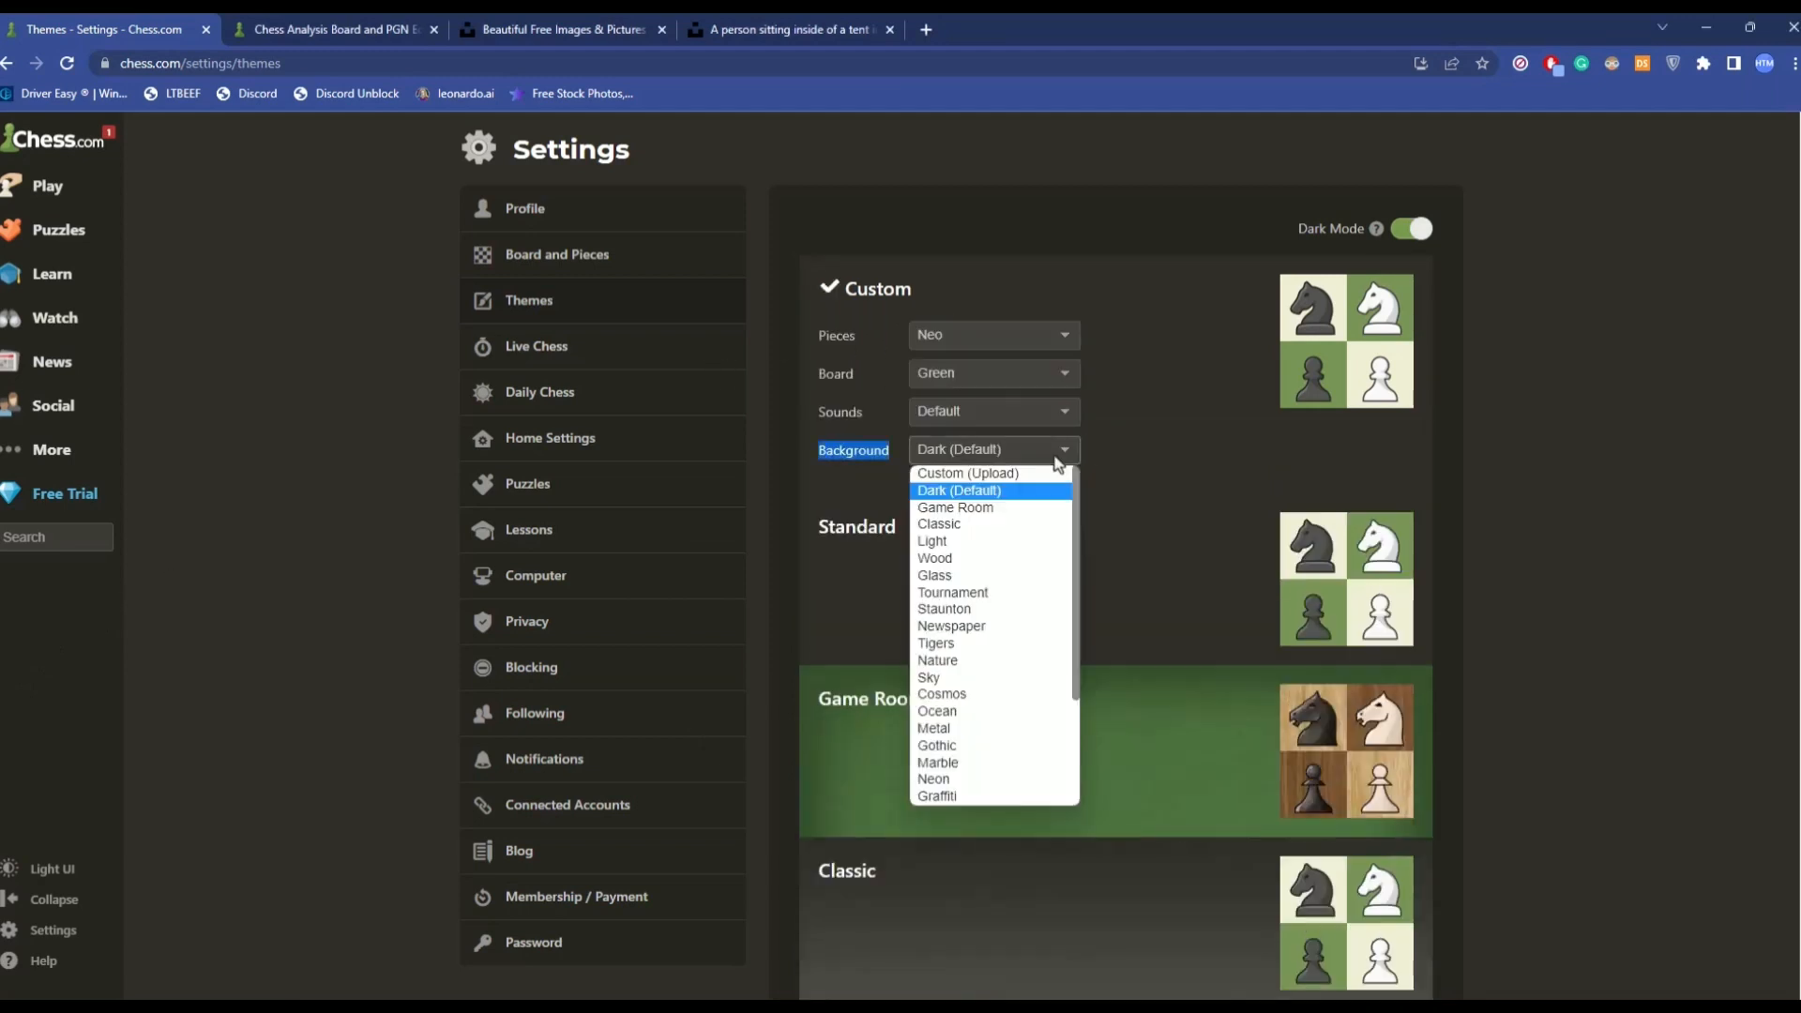
{"action": "left_click", "coordinate": [967, 473]}
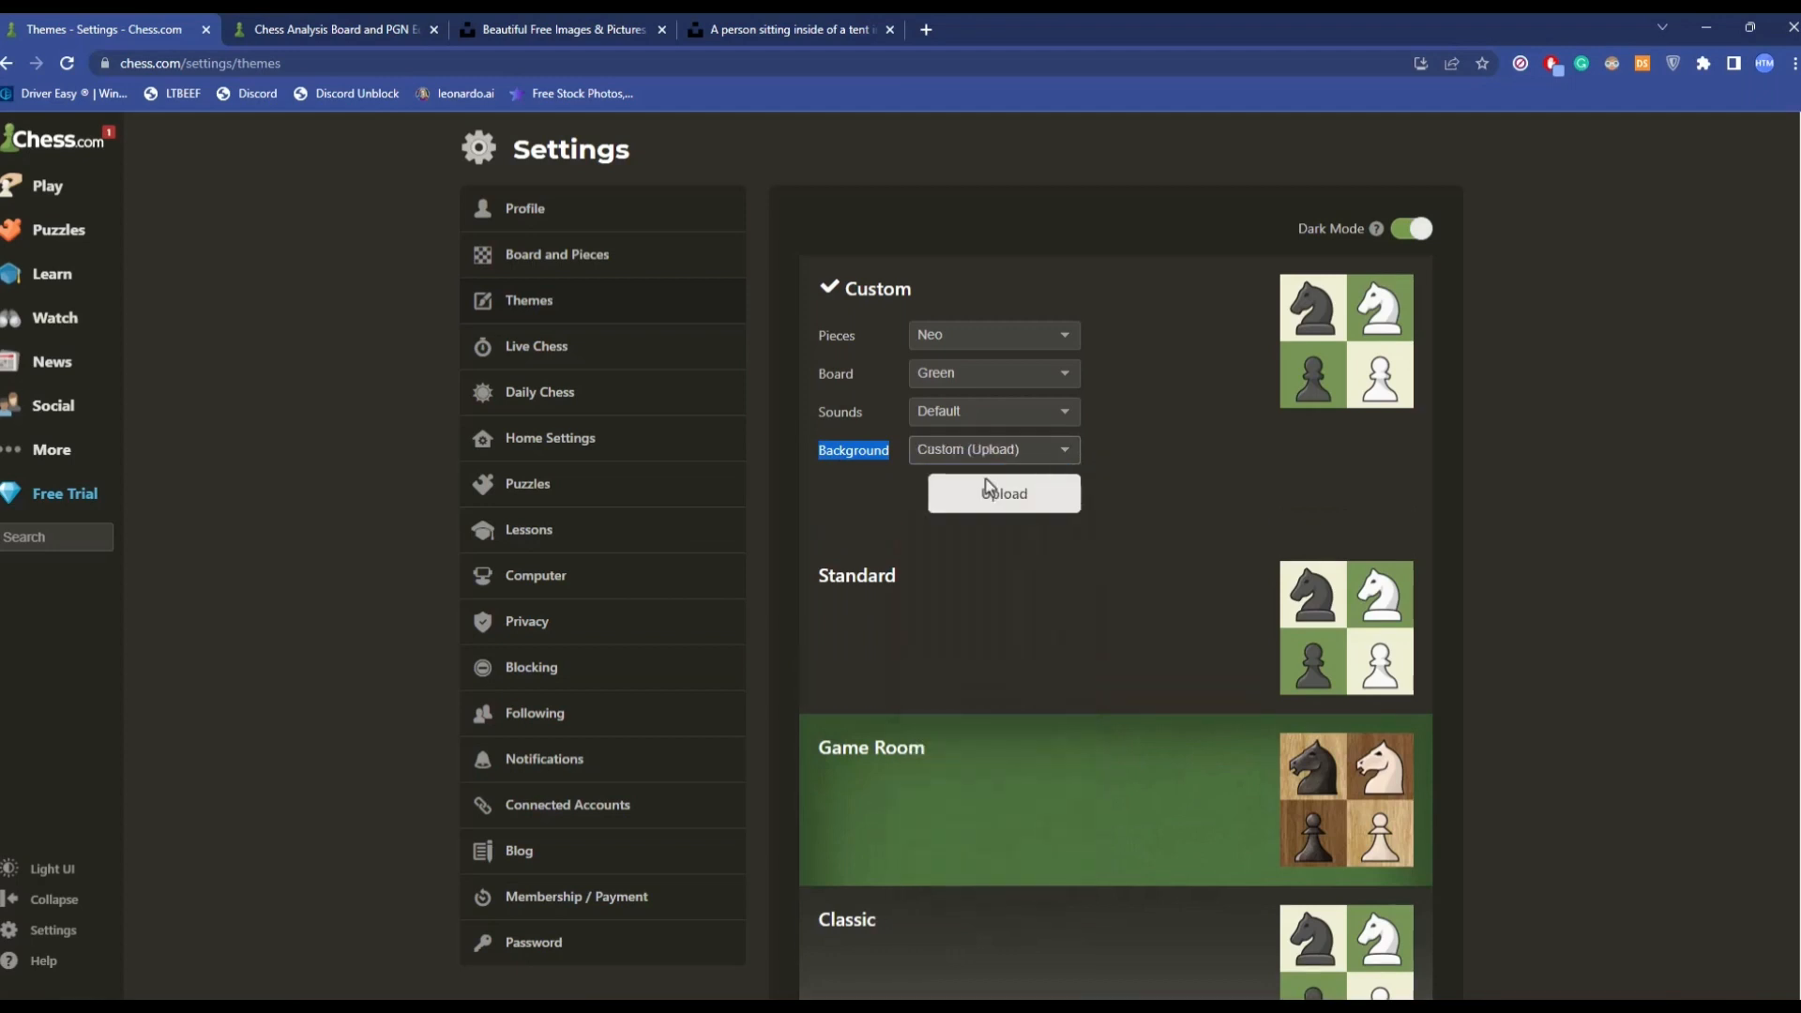
{"action": "left_click", "coordinate": [1002, 492]}
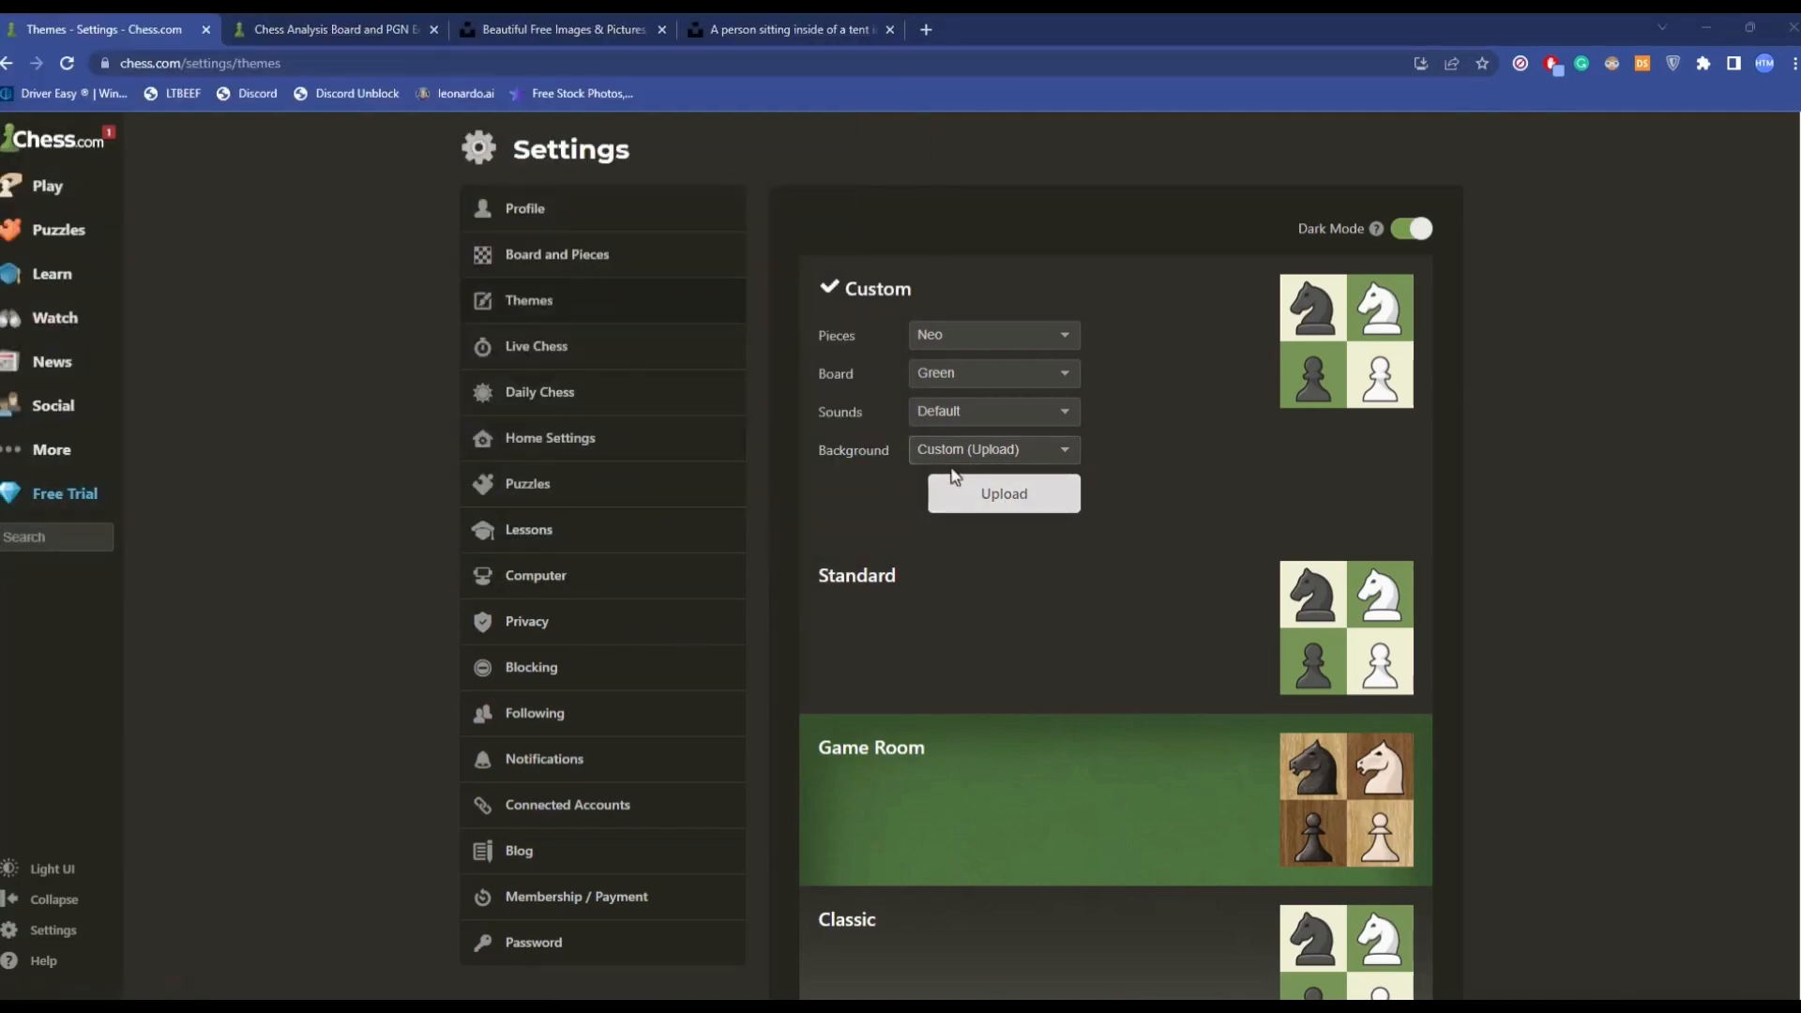
{"action": "left_click", "coordinate": [1002, 492]}
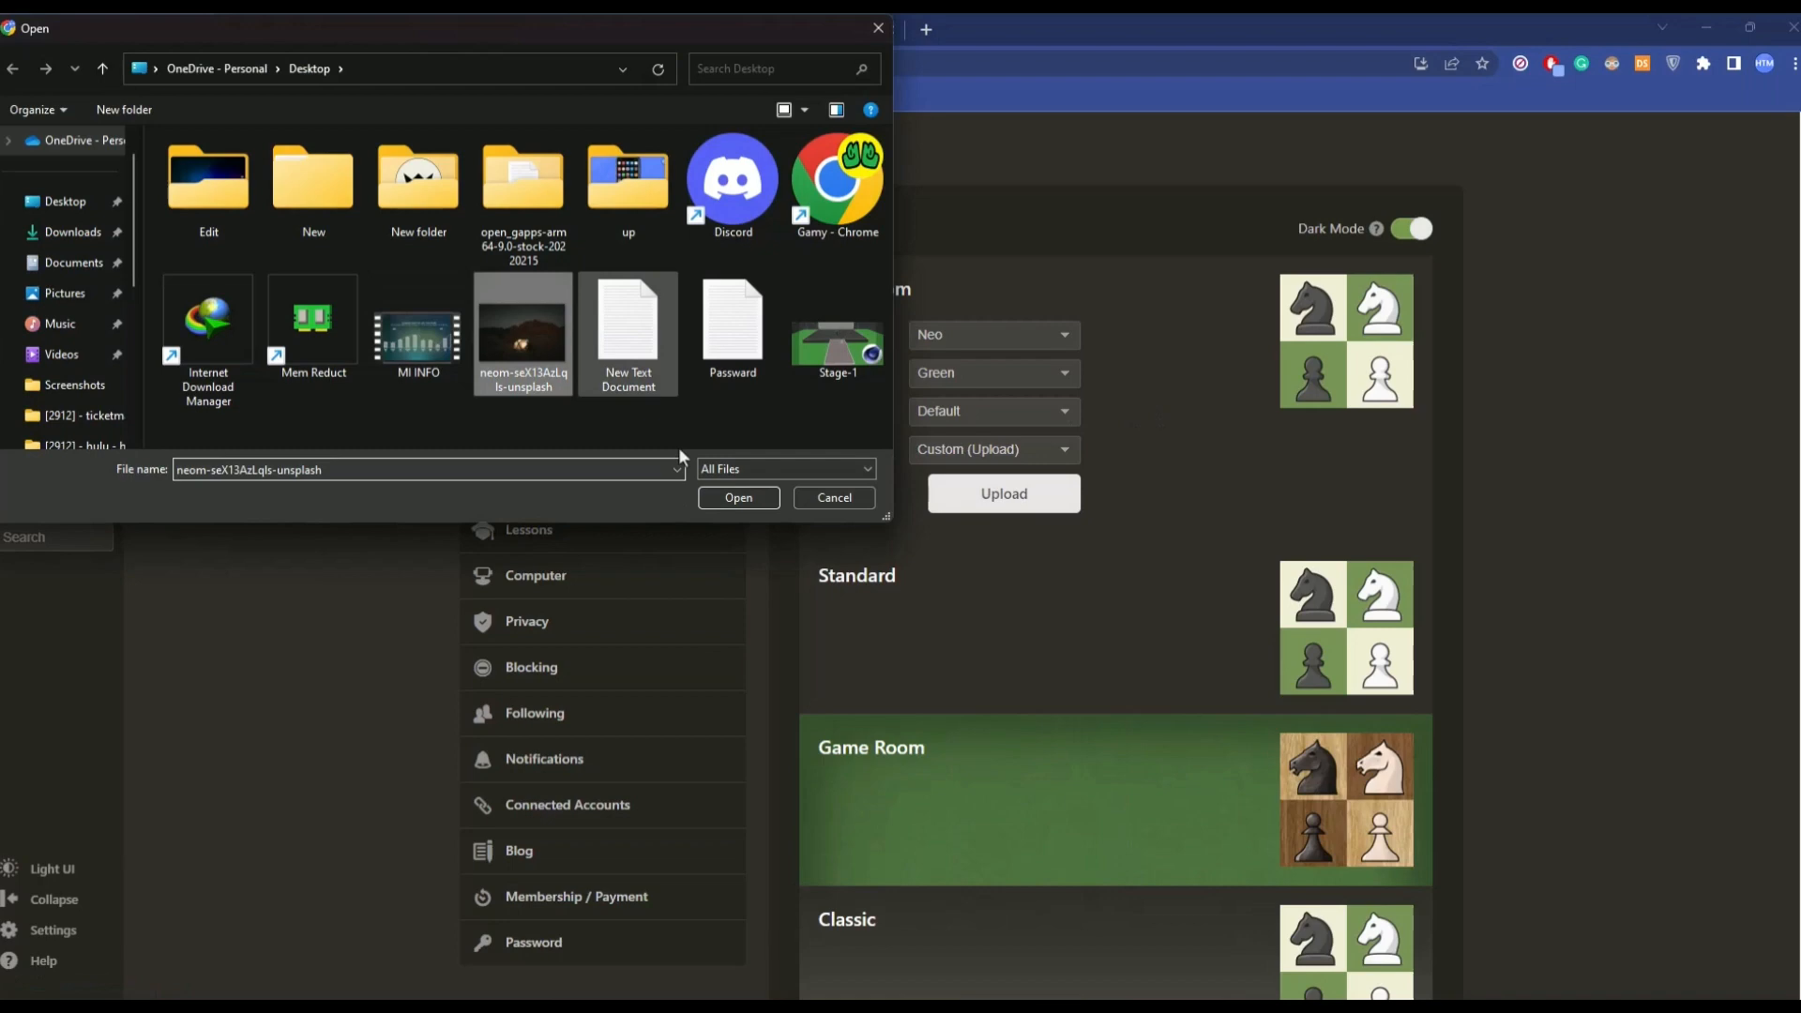
{"action": "left_click", "coordinate": [739, 497]}
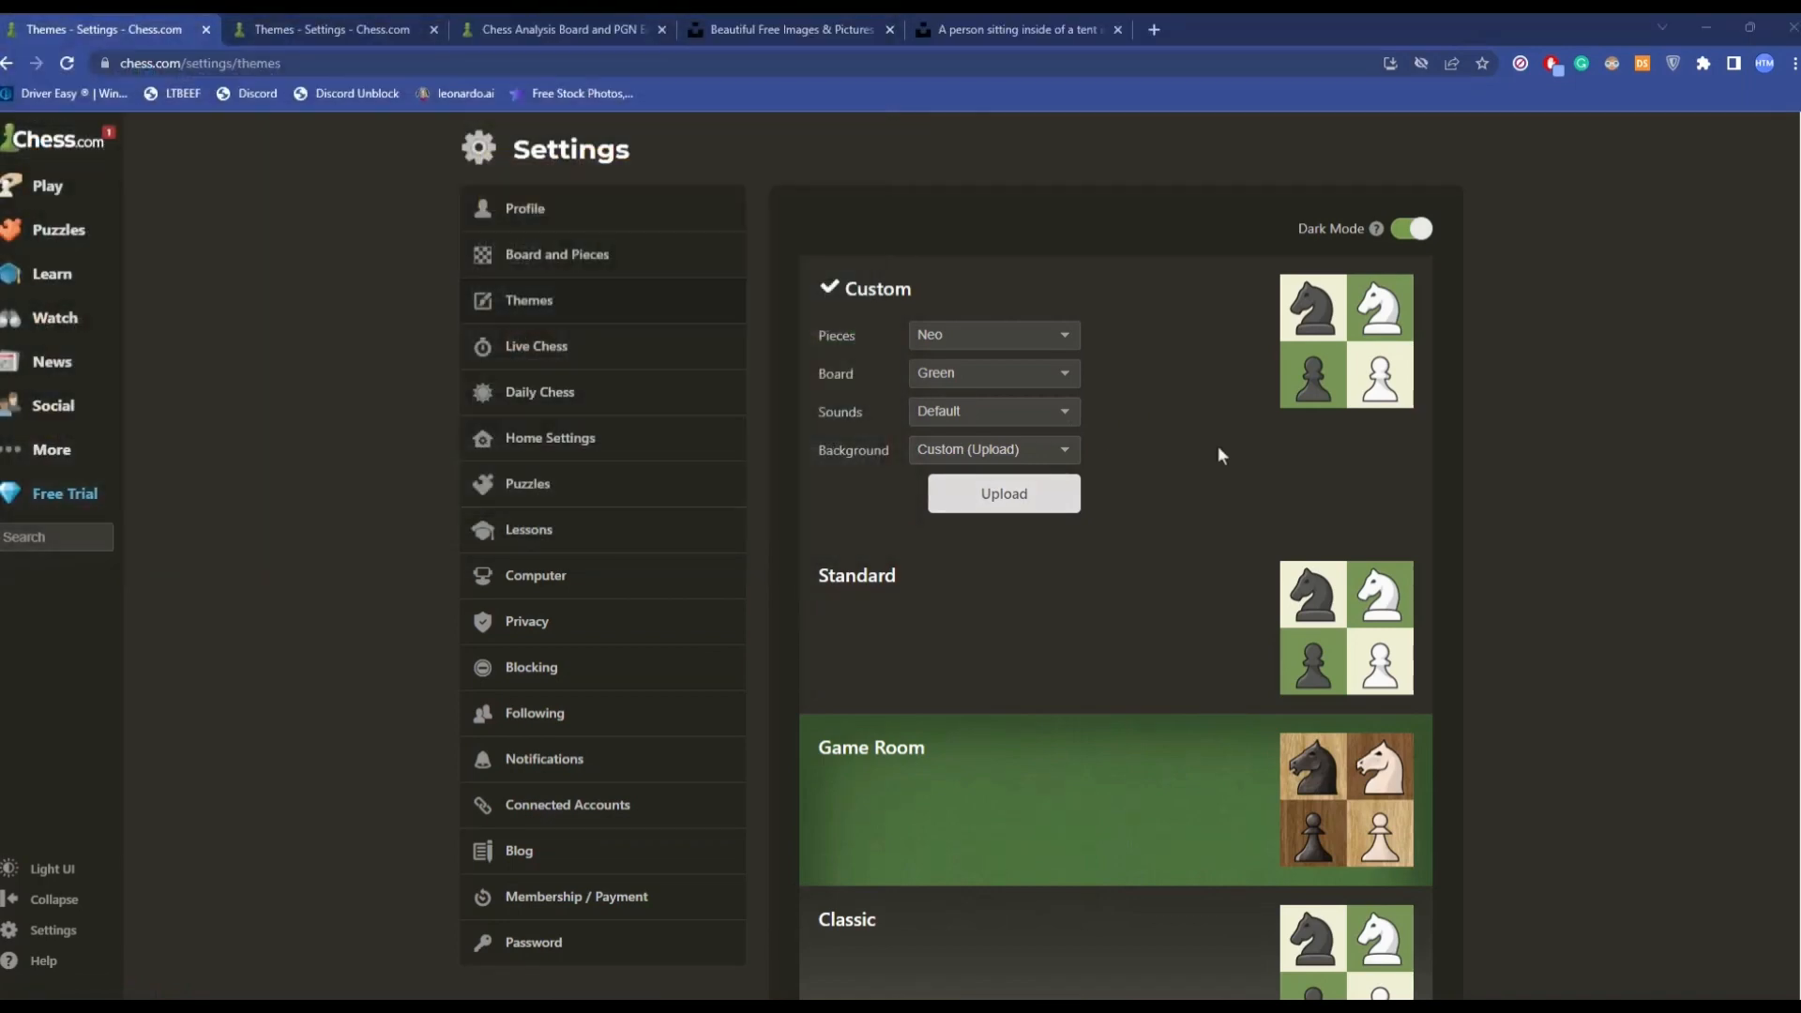
{"action": "mouse_move", "coordinate": [1144, 488]}
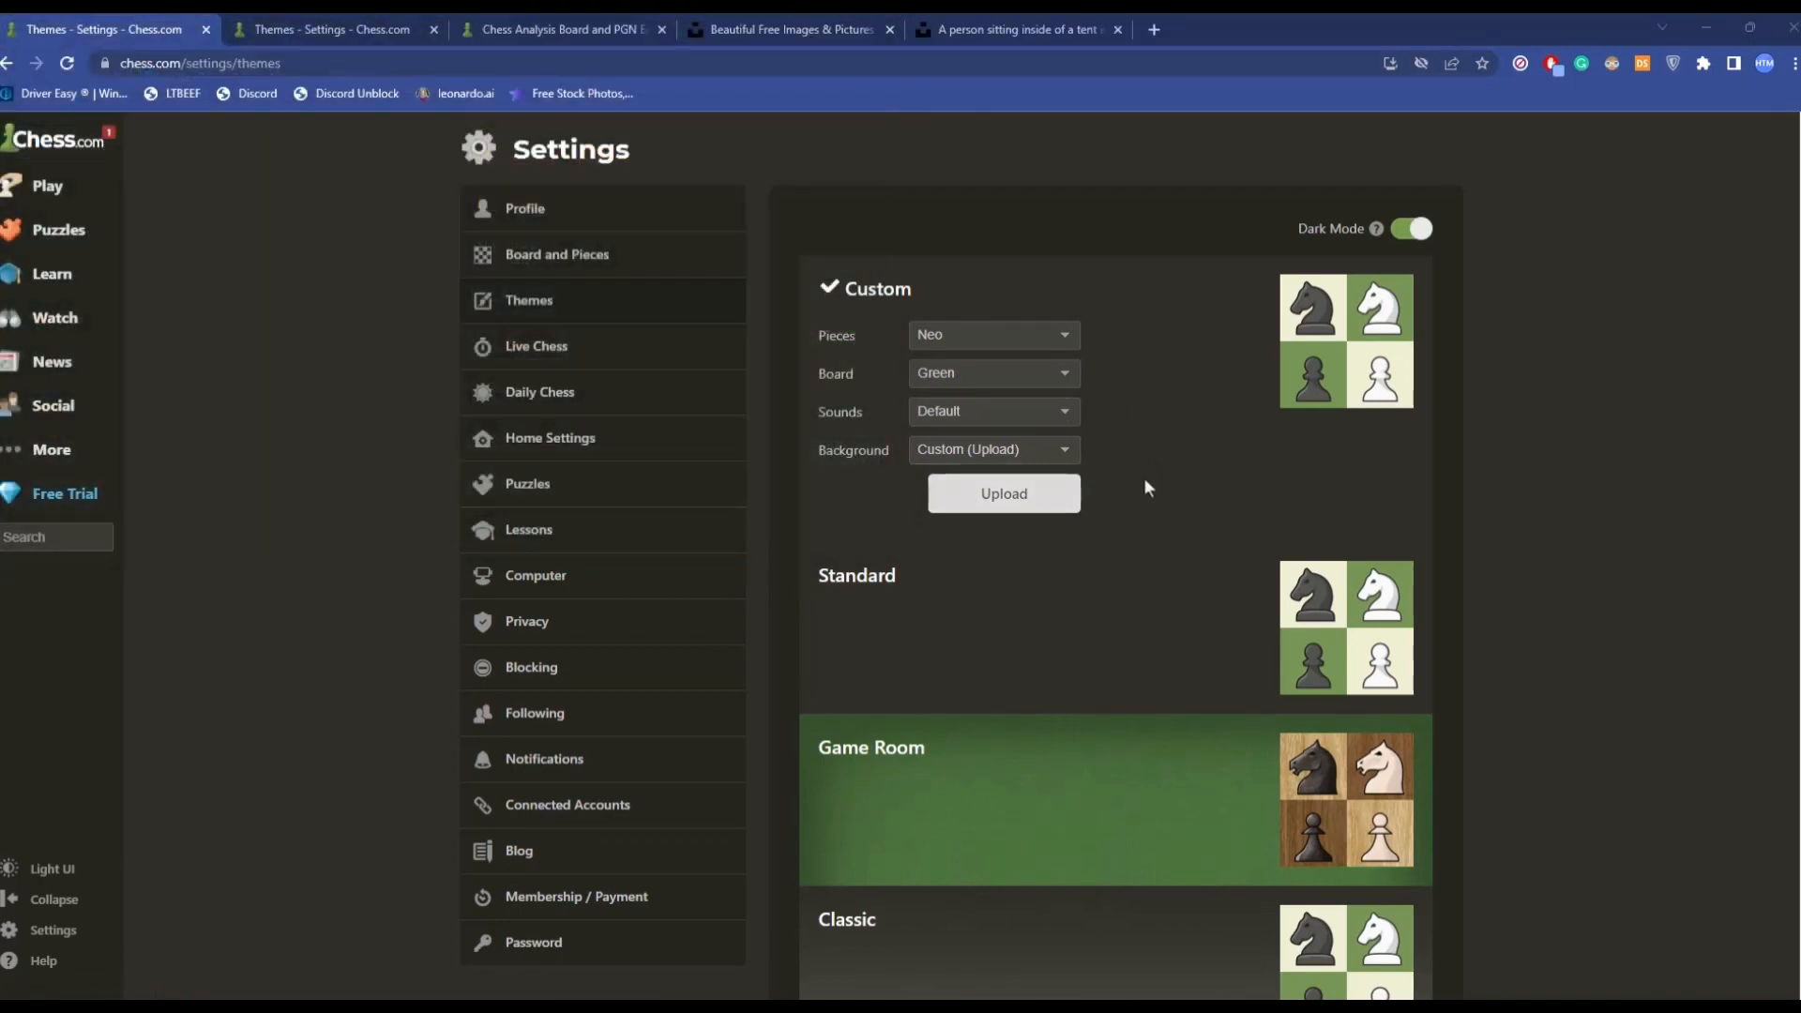
{"action": "mouse_move", "coordinate": [401, 505]}
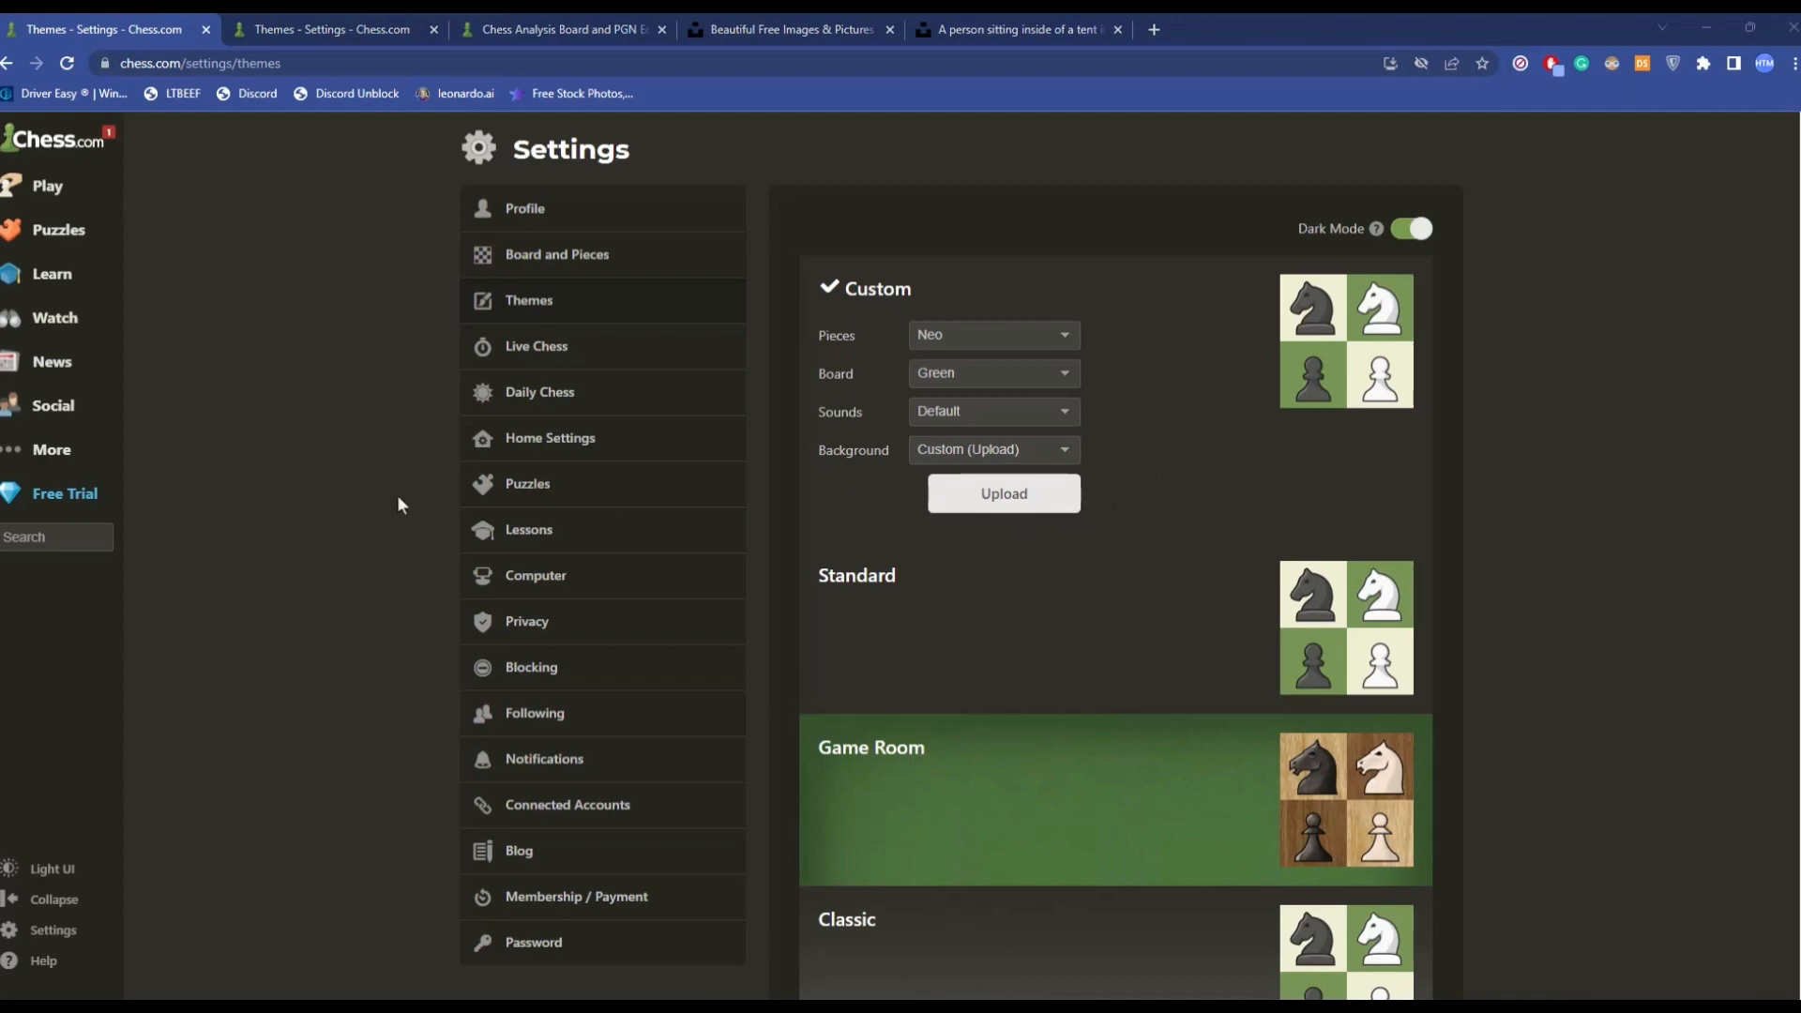
{"action": "left_click", "coordinate": [1002, 492]}
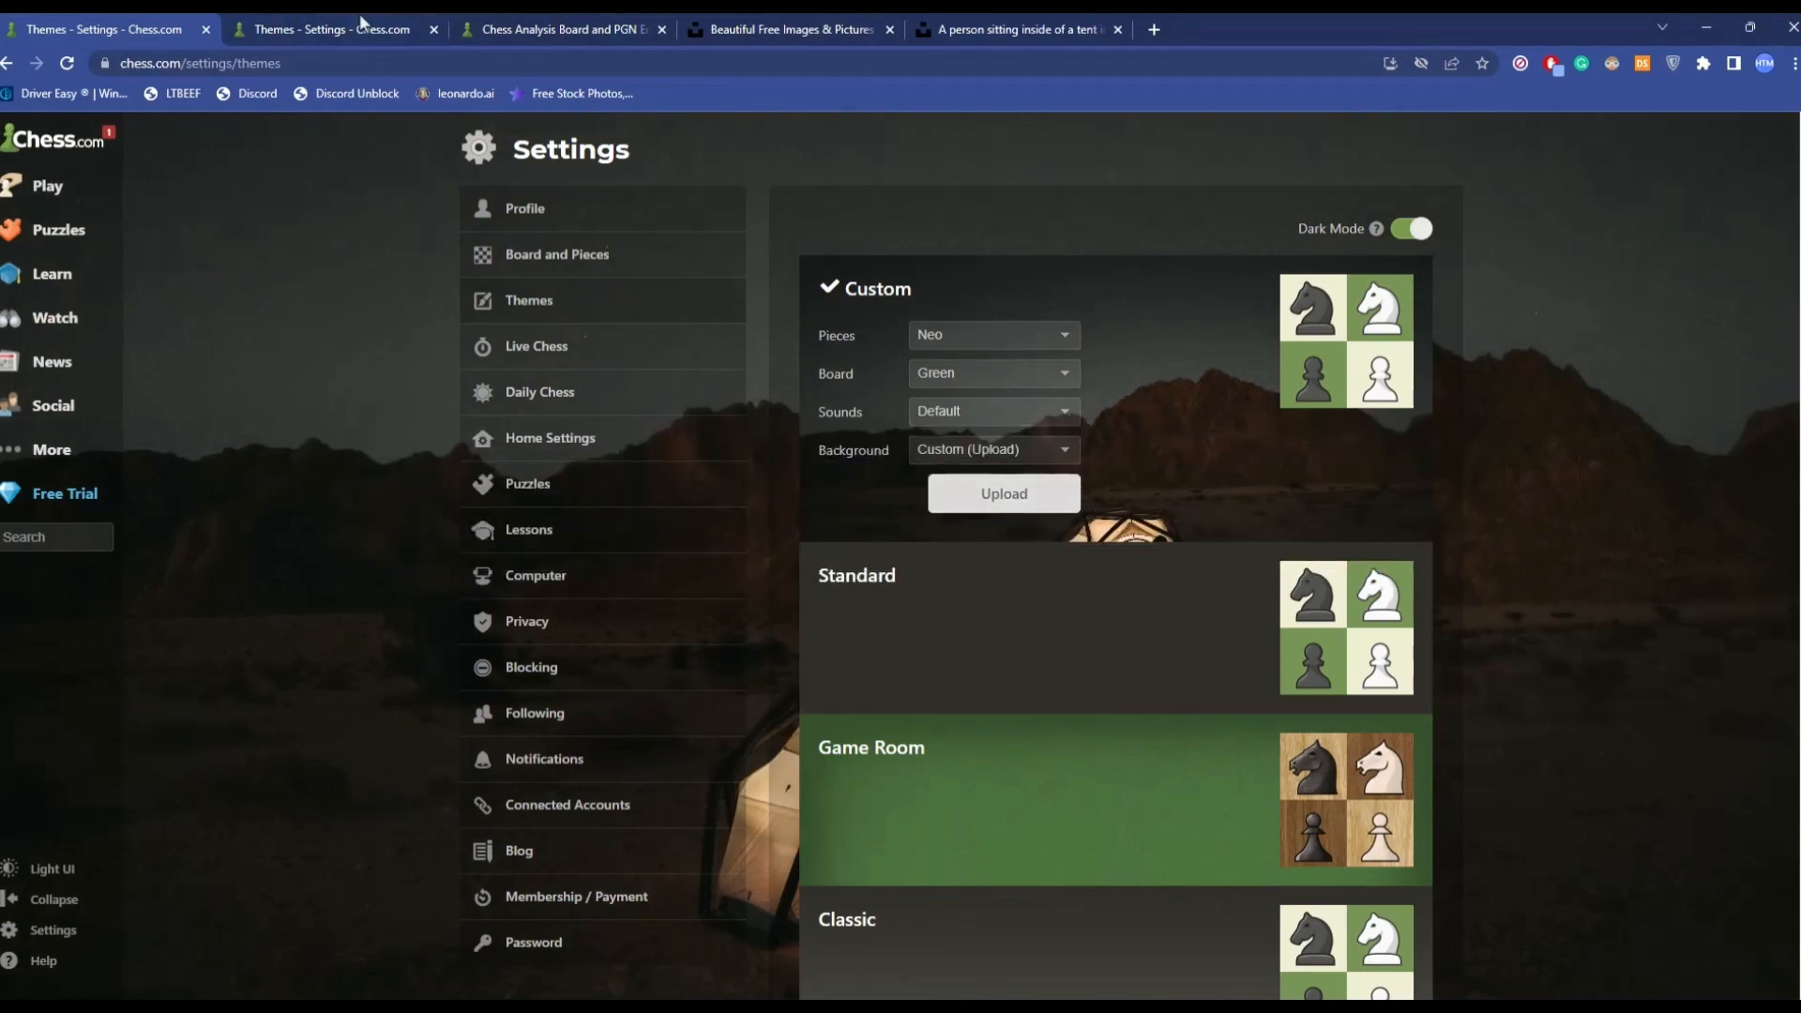
{"action": "mouse_move", "coordinate": [333, 29]}
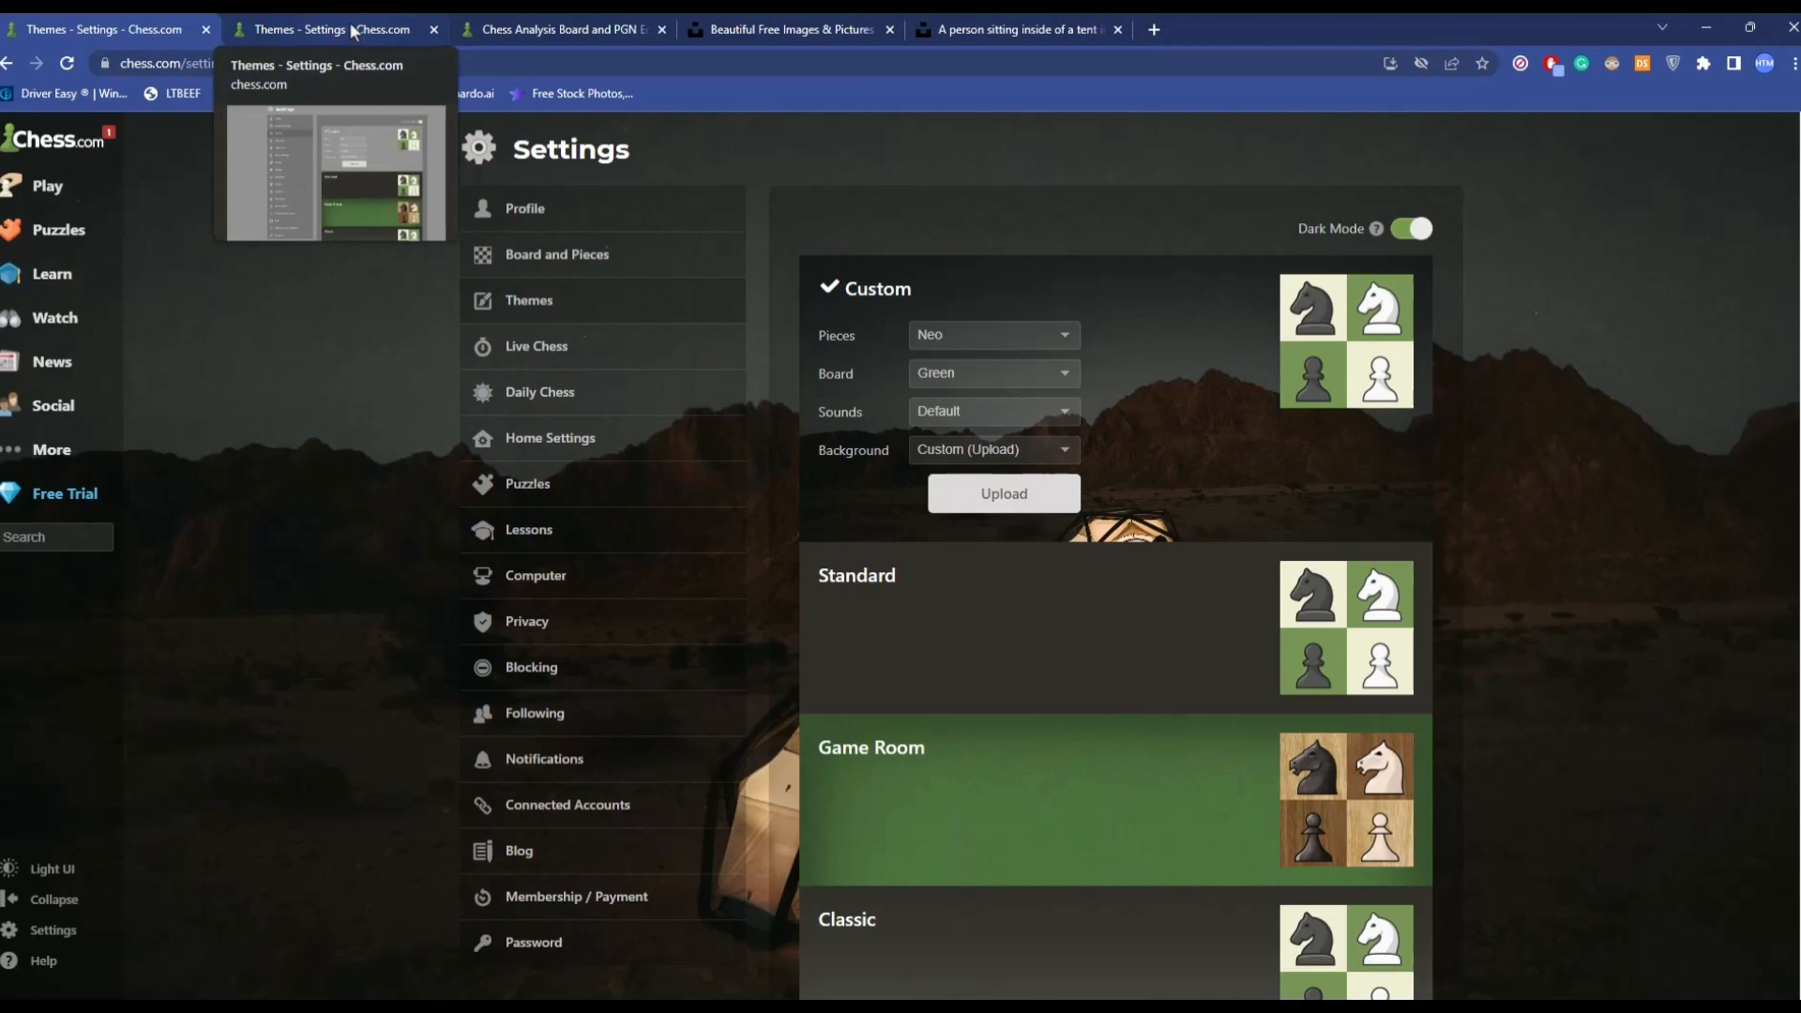
- Set the analysis board style to Overlay in the board display settings
{"action": "left_click", "coordinate": [333, 29]}
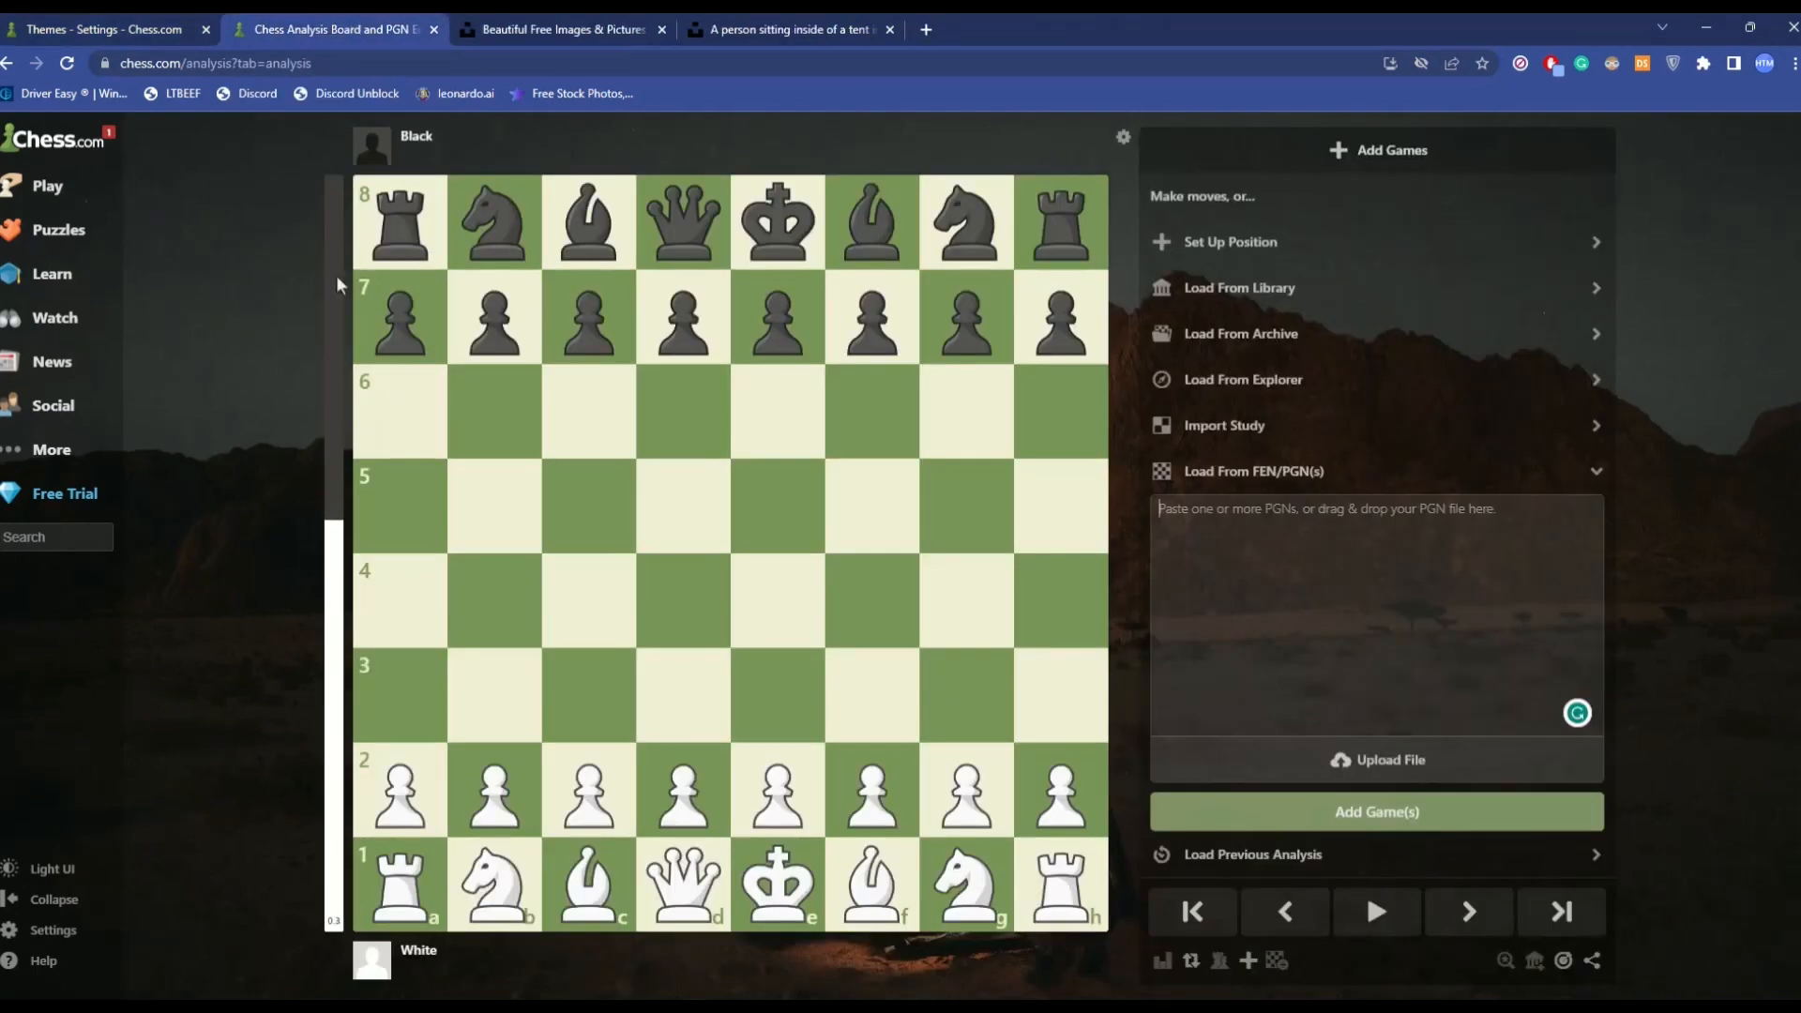
{"action": "mouse_move", "coordinate": [670, 470]}
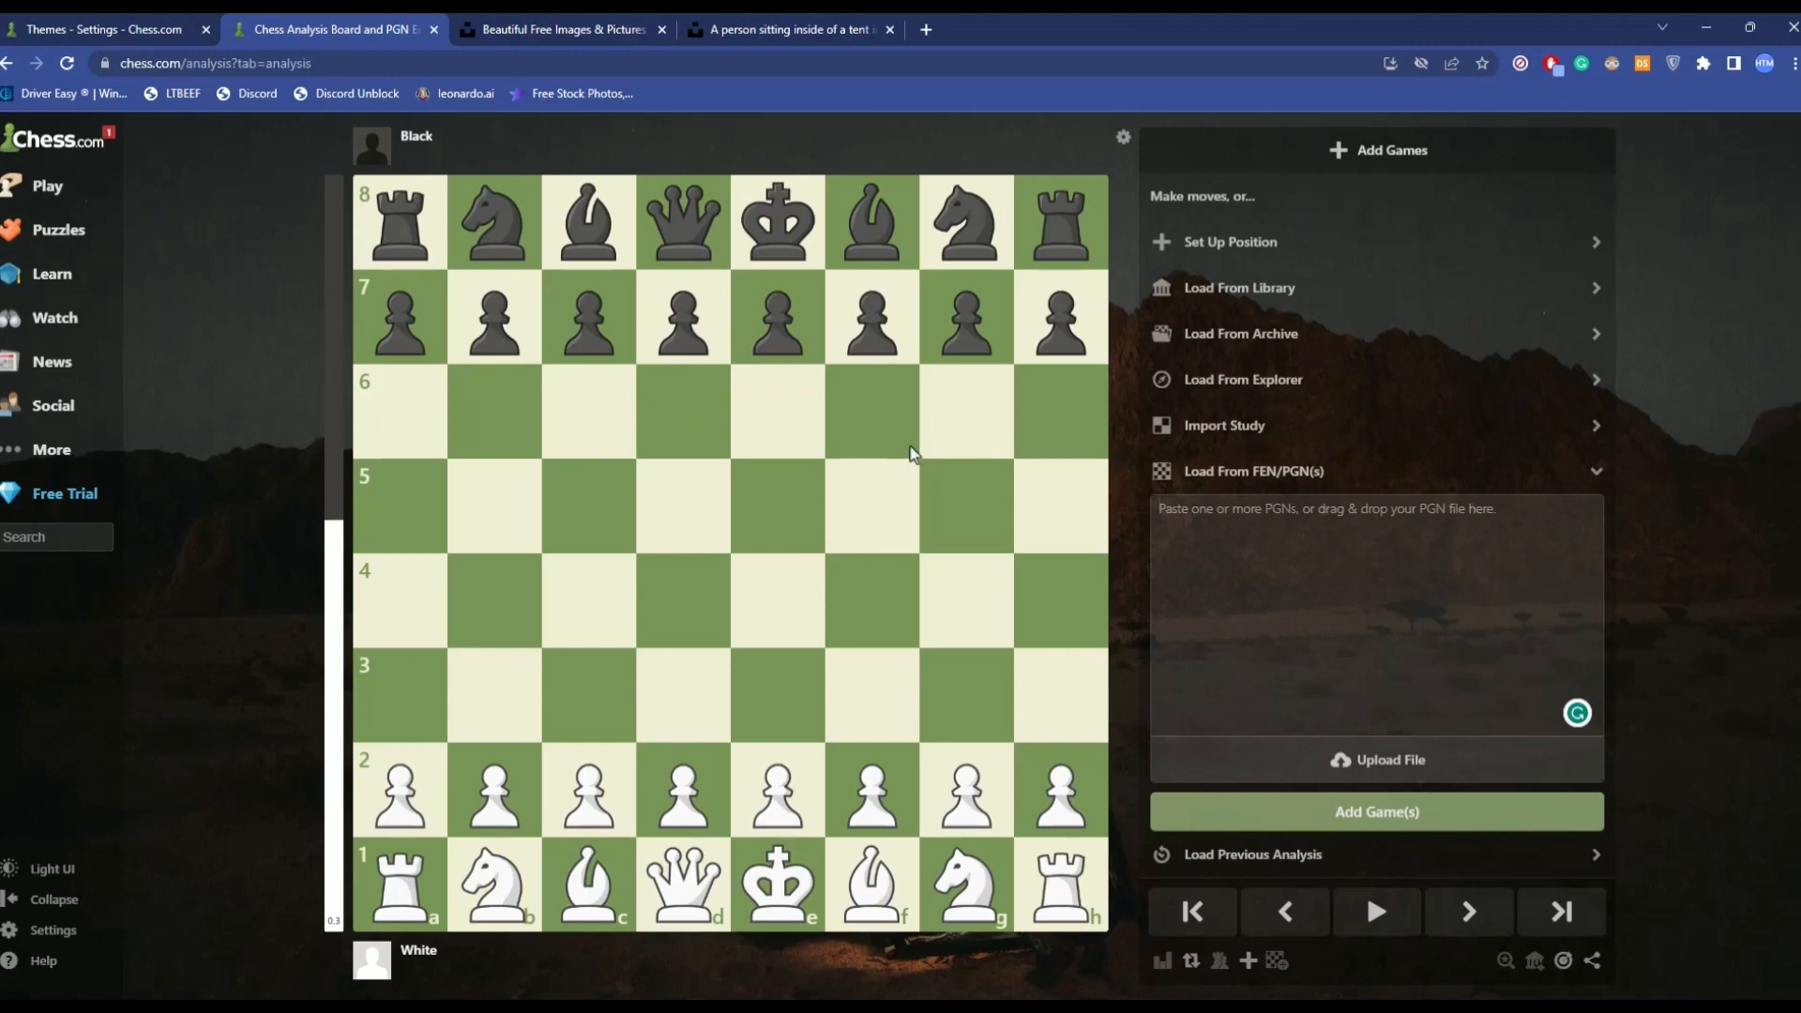
{"action": "mouse_move", "coordinate": [1166, 168]}
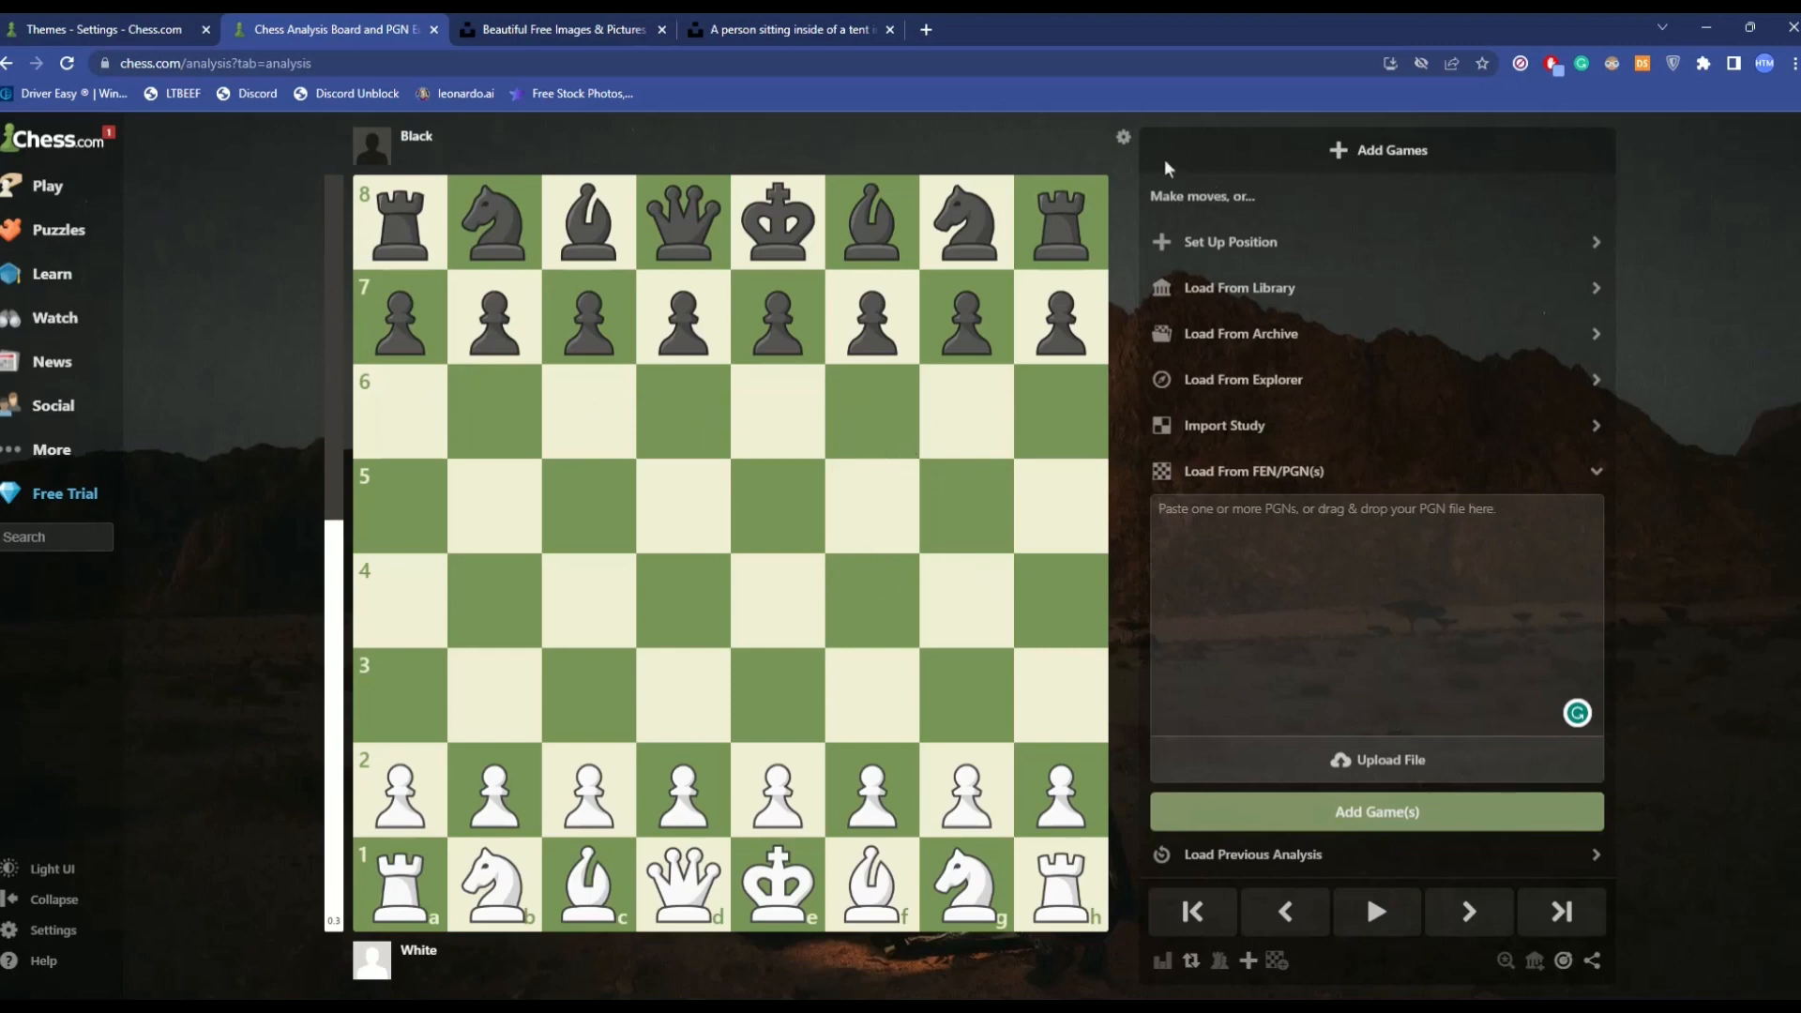
{"action": "left_click", "coordinate": [1122, 138]}
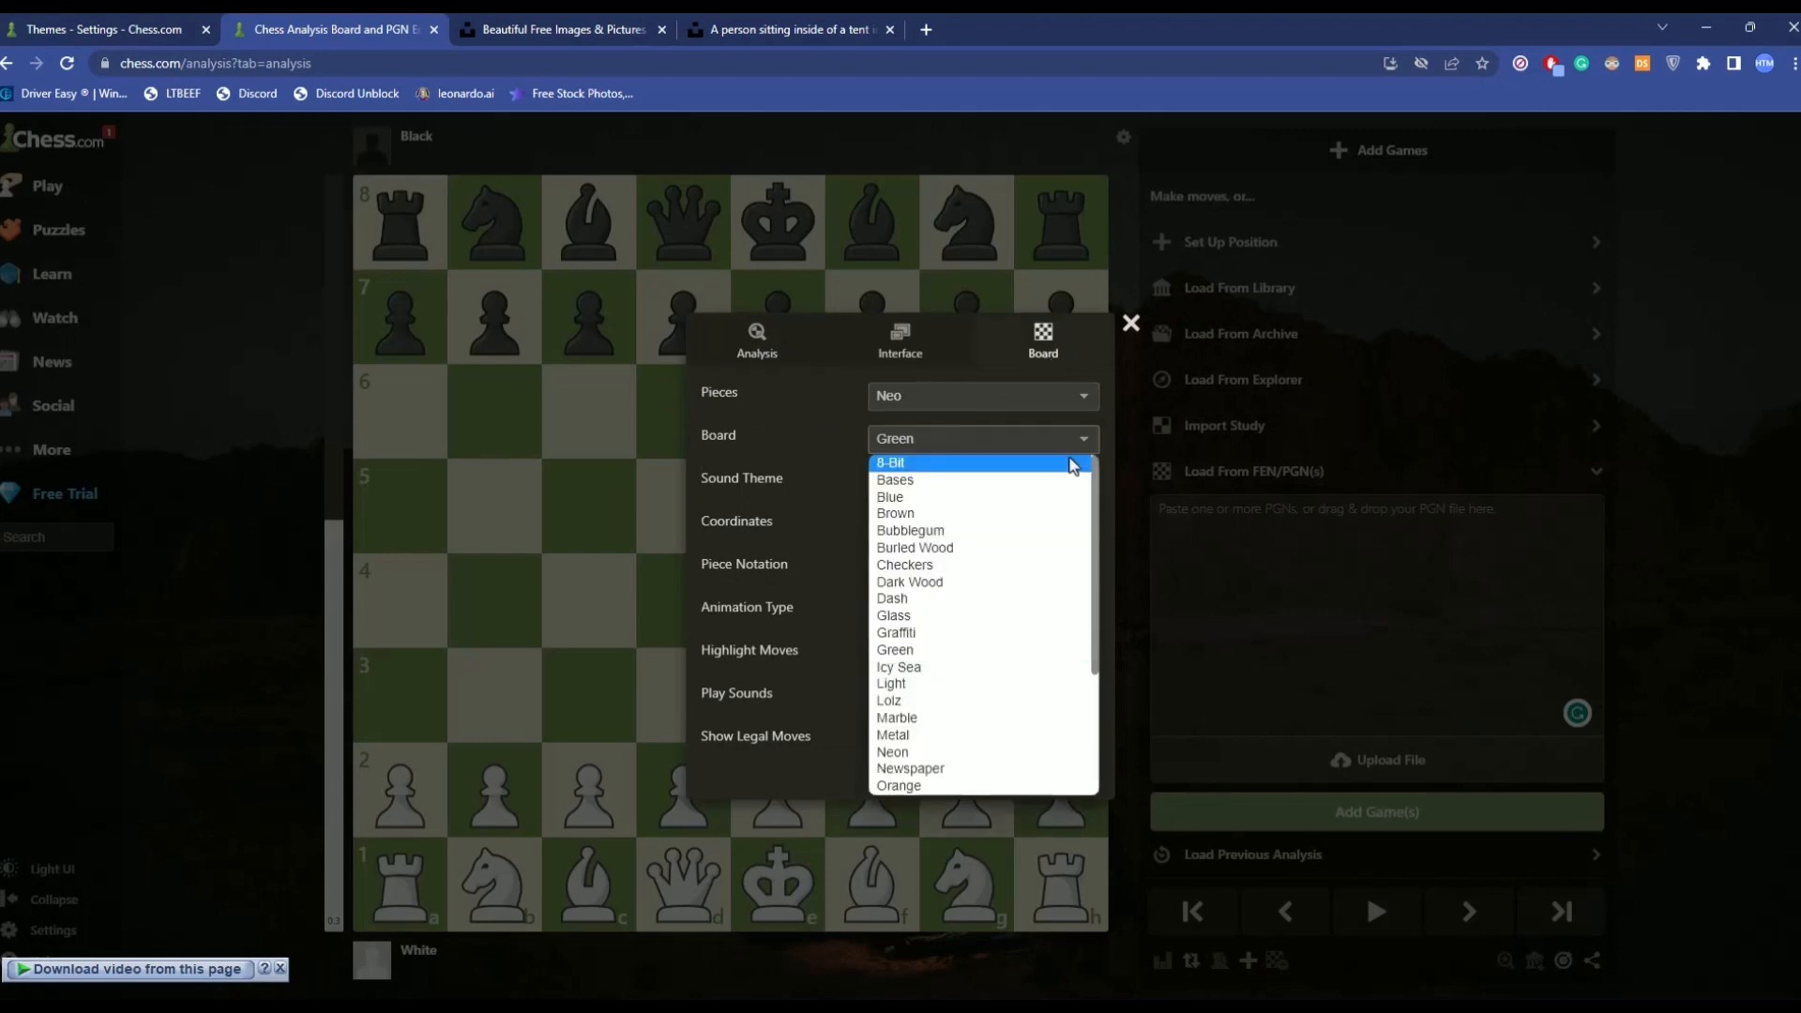
{"action": "scroll", "scroll_direction": "down", "scroll_amount": 3}
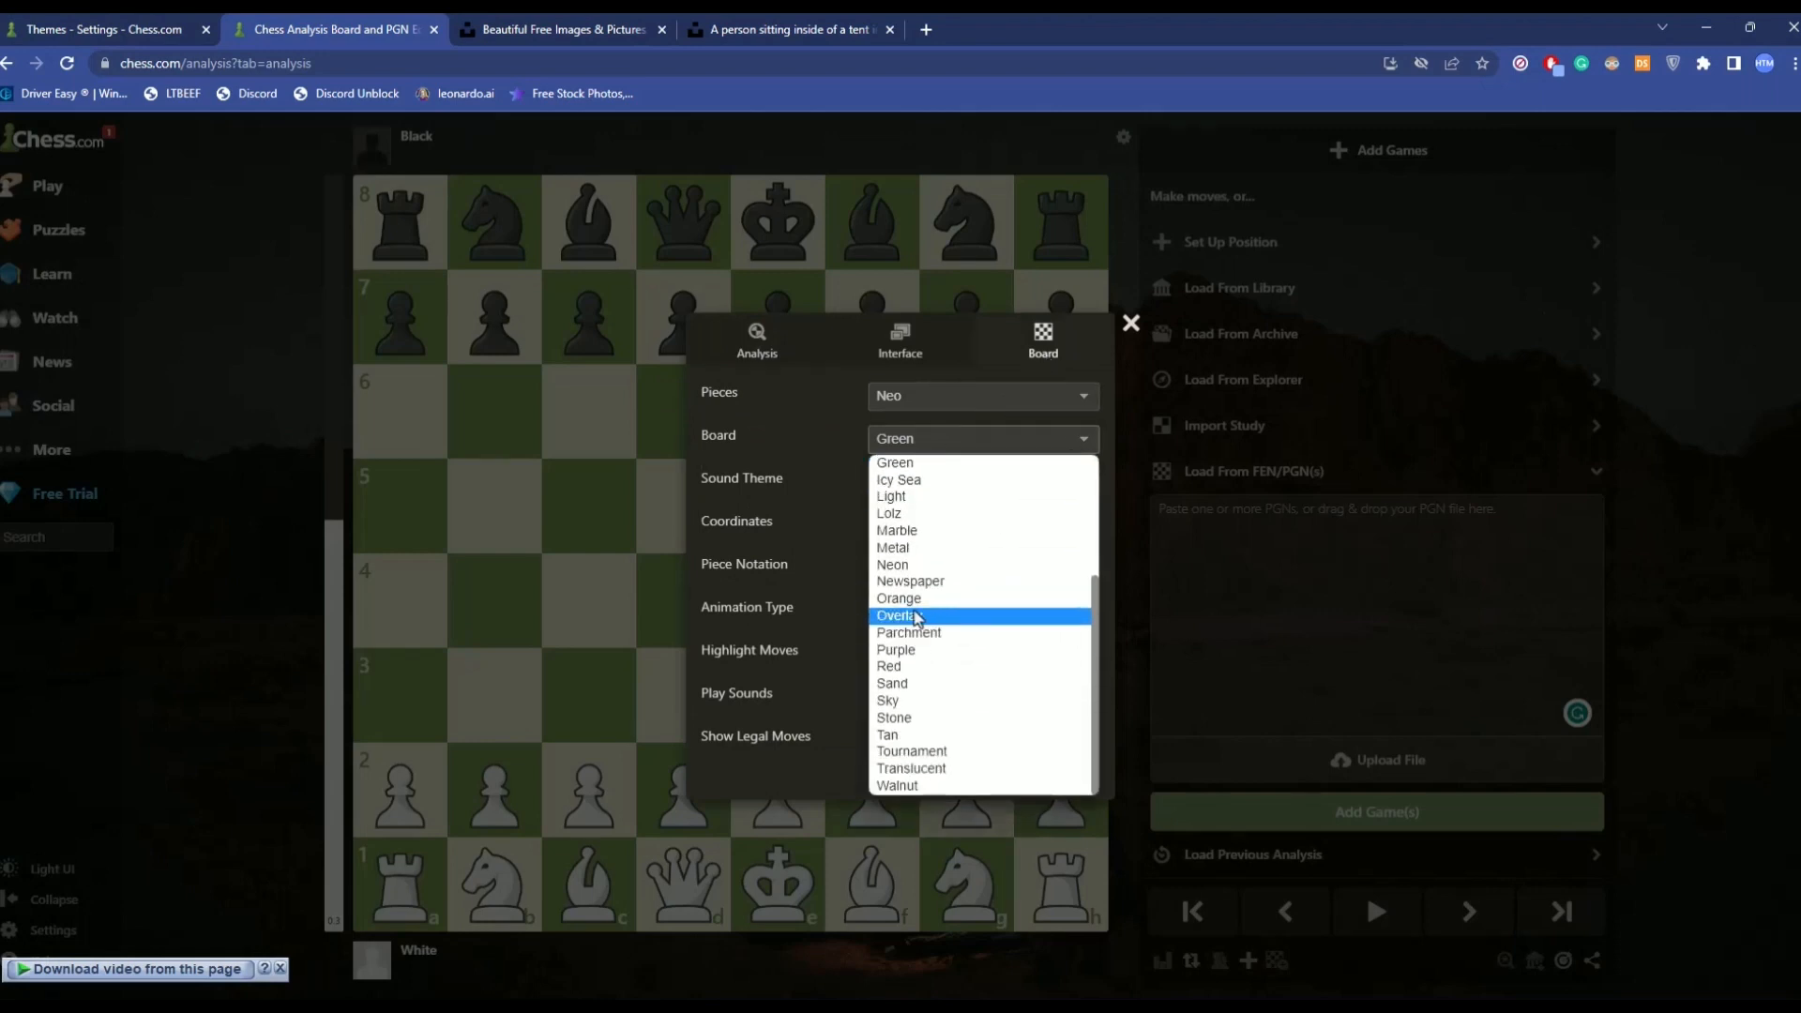
{"action": "left_click", "coordinate": [898, 614]}
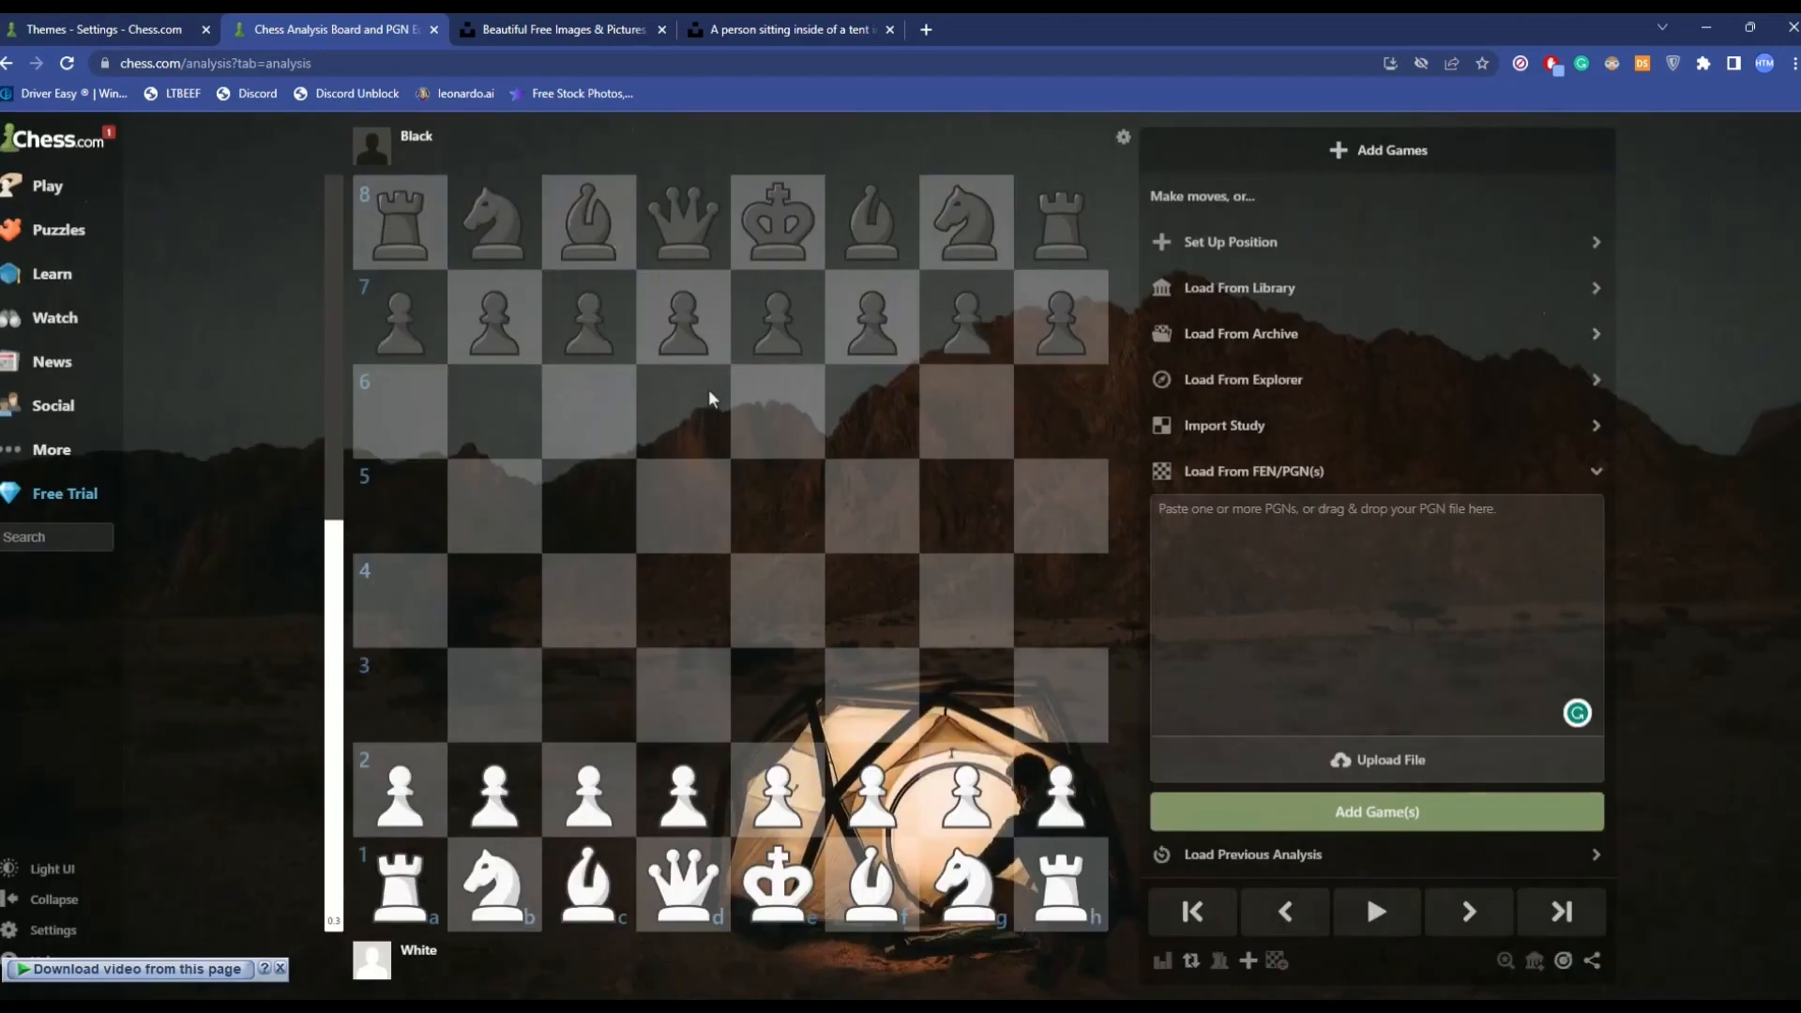
{"action": "mouse_move", "coordinate": [972, 329]}
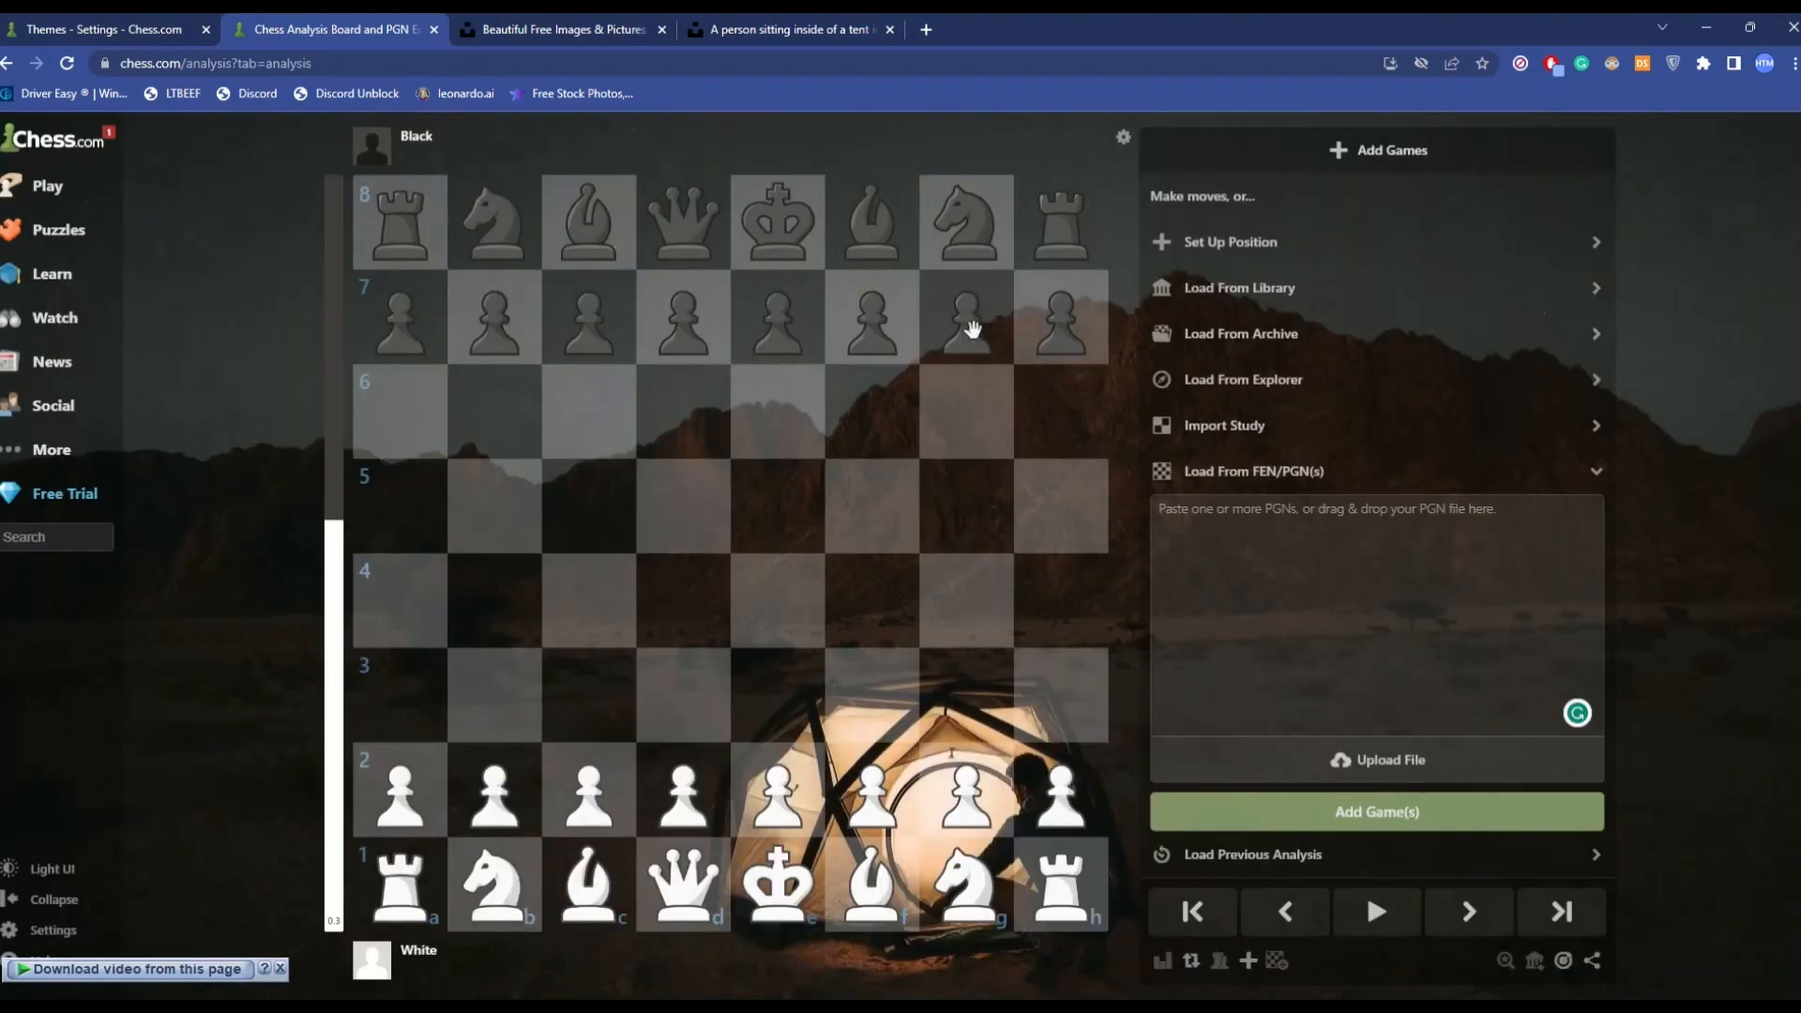
{"action": "mouse_move", "coordinate": [1023, 446]}
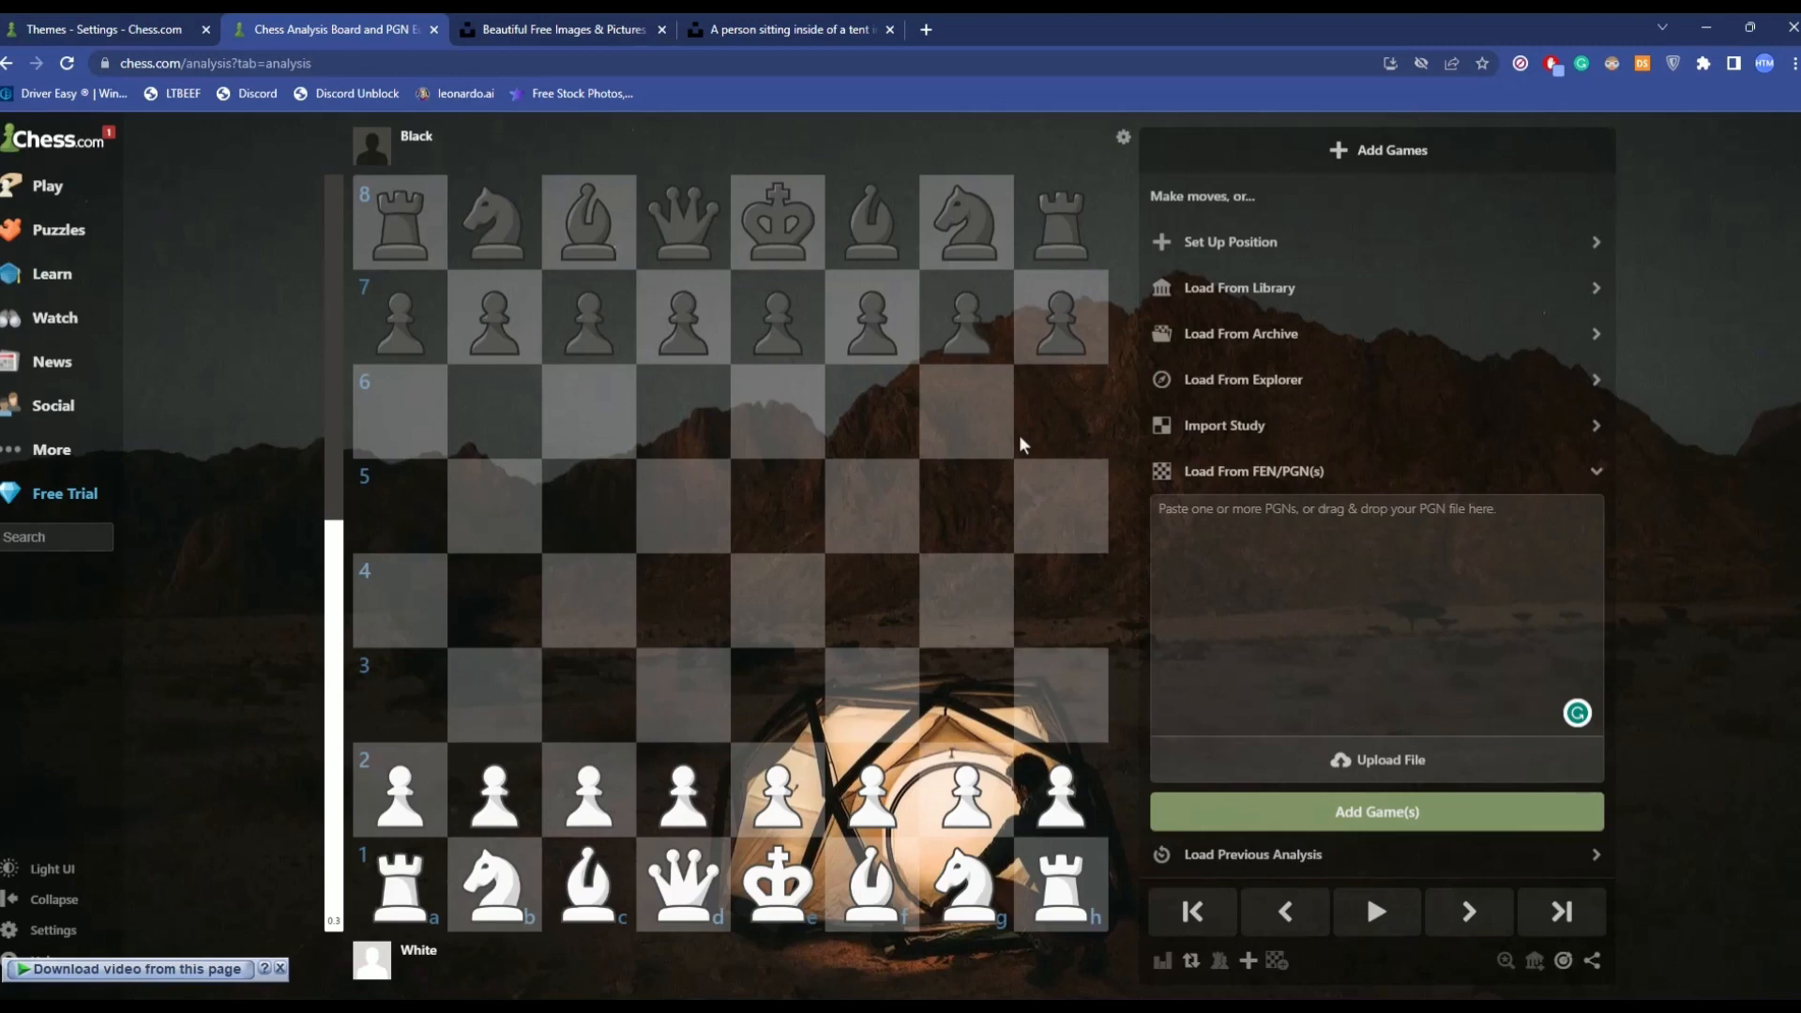
- Apply the preset theme with wooden board and pieces on red leather, then revisit the analysis board
{"action": "left_click", "coordinate": [103, 30]}
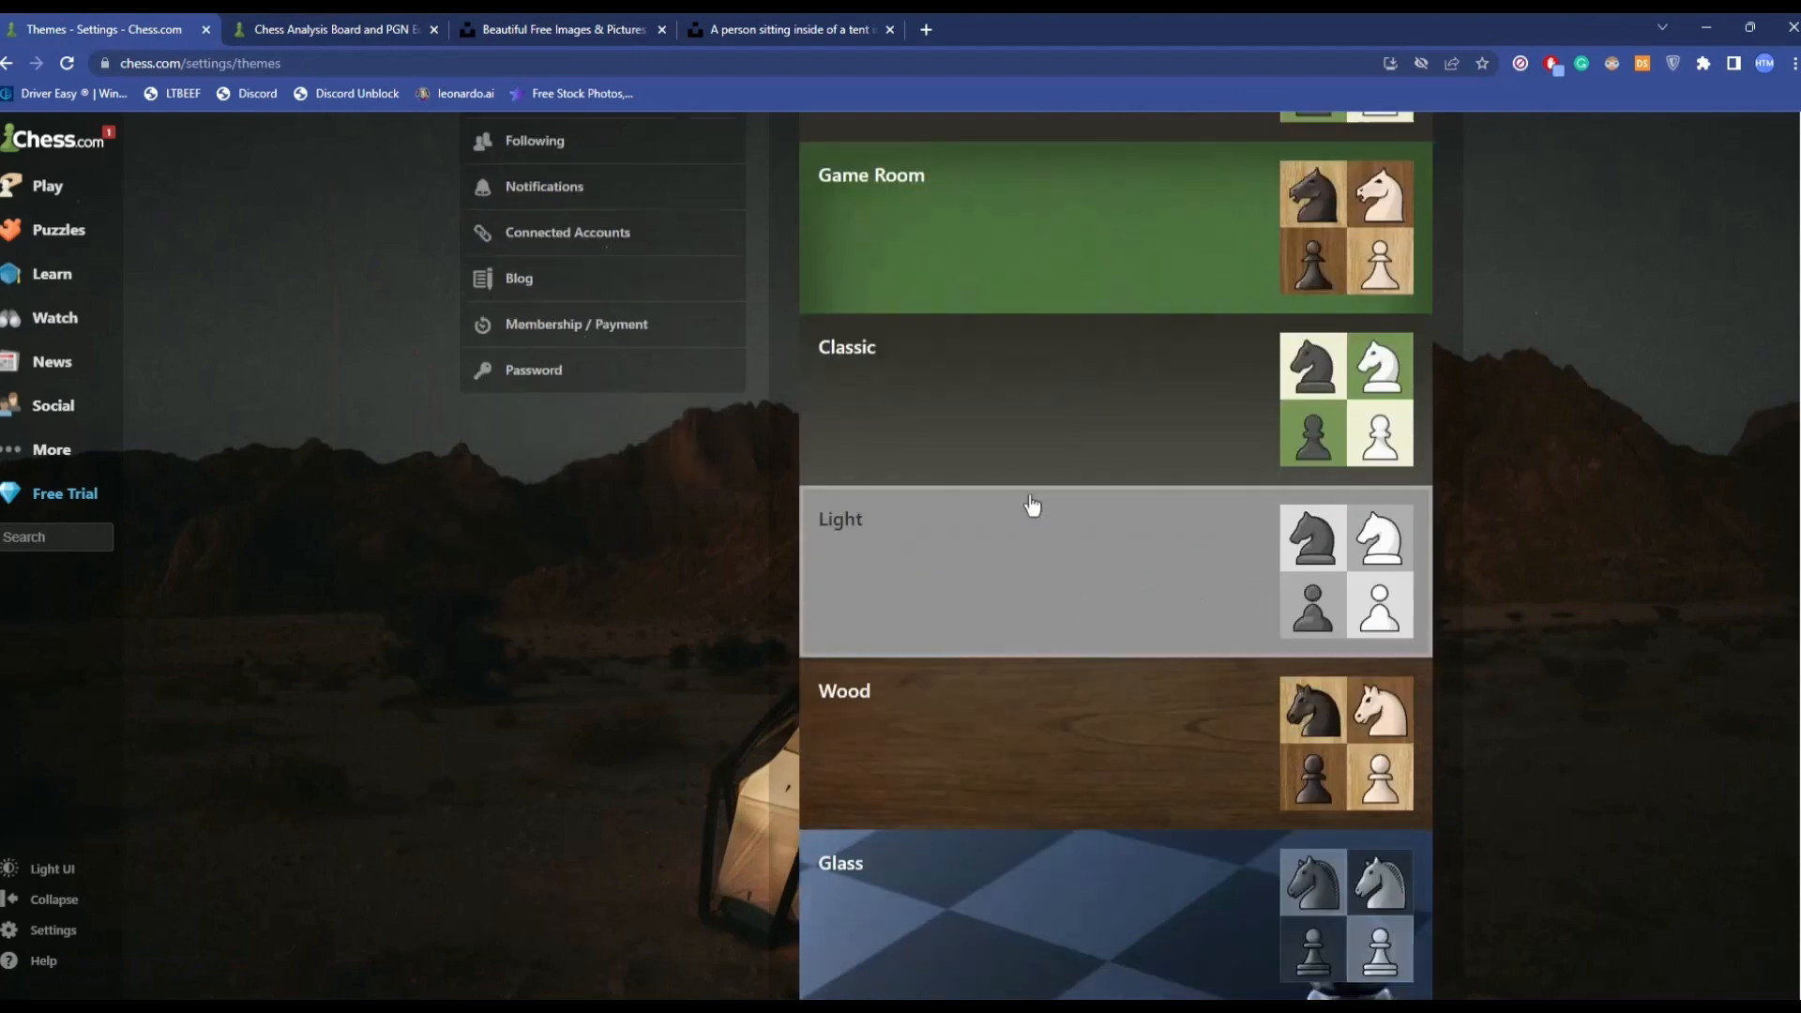
{"action": "scroll", "scroll_direction": "down", "scroll_amount": 3}
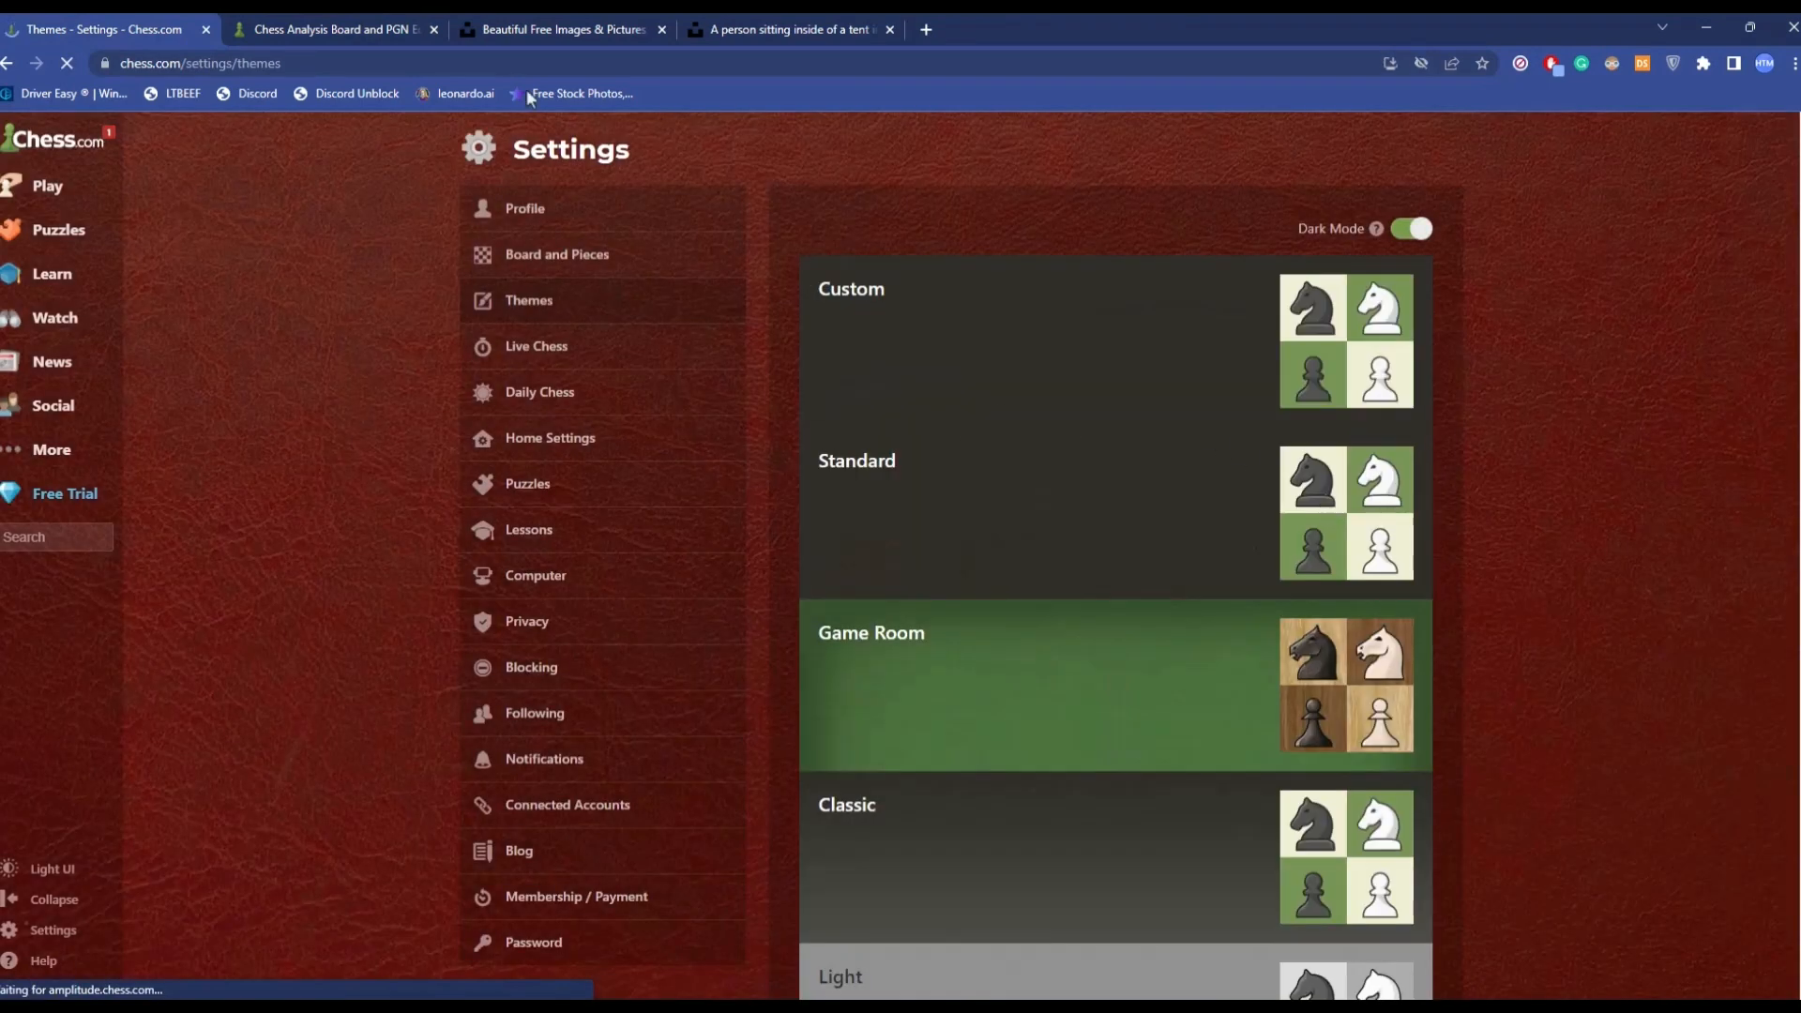
{"action": "left_click", "coordinate": [333, 29]}
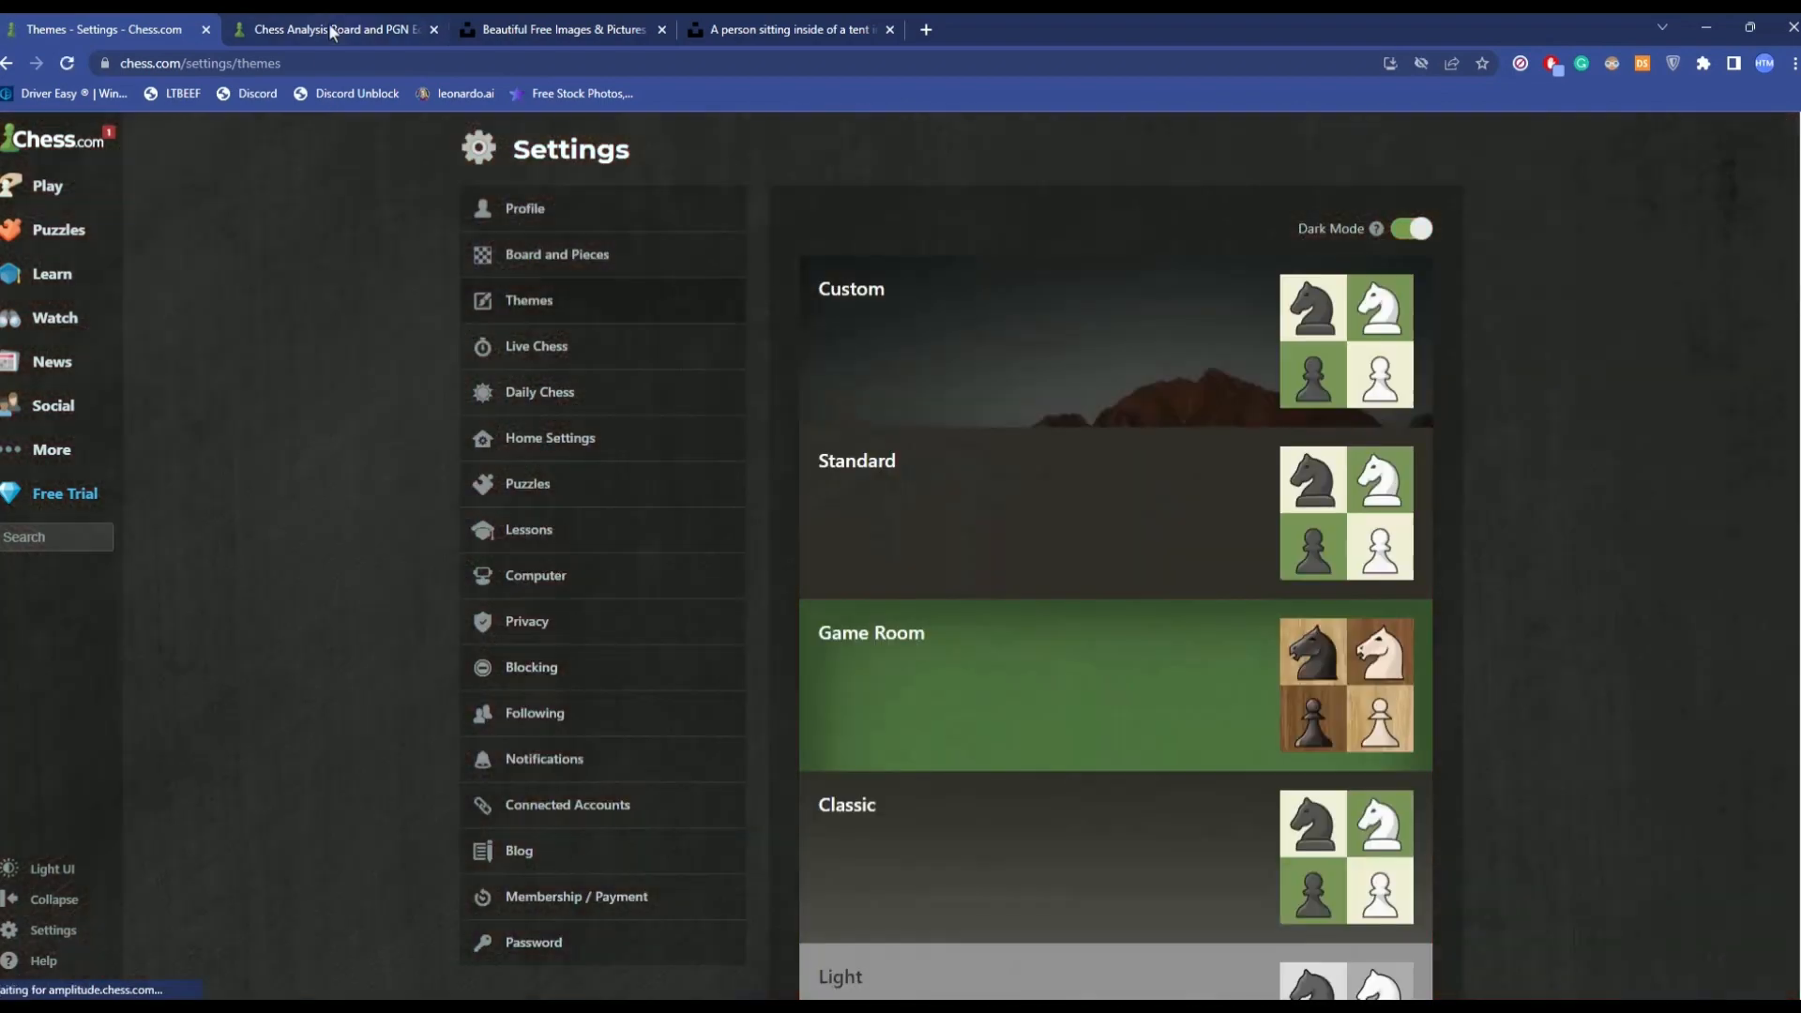
{"action": "left_click", "coordinate": [333, 29]}
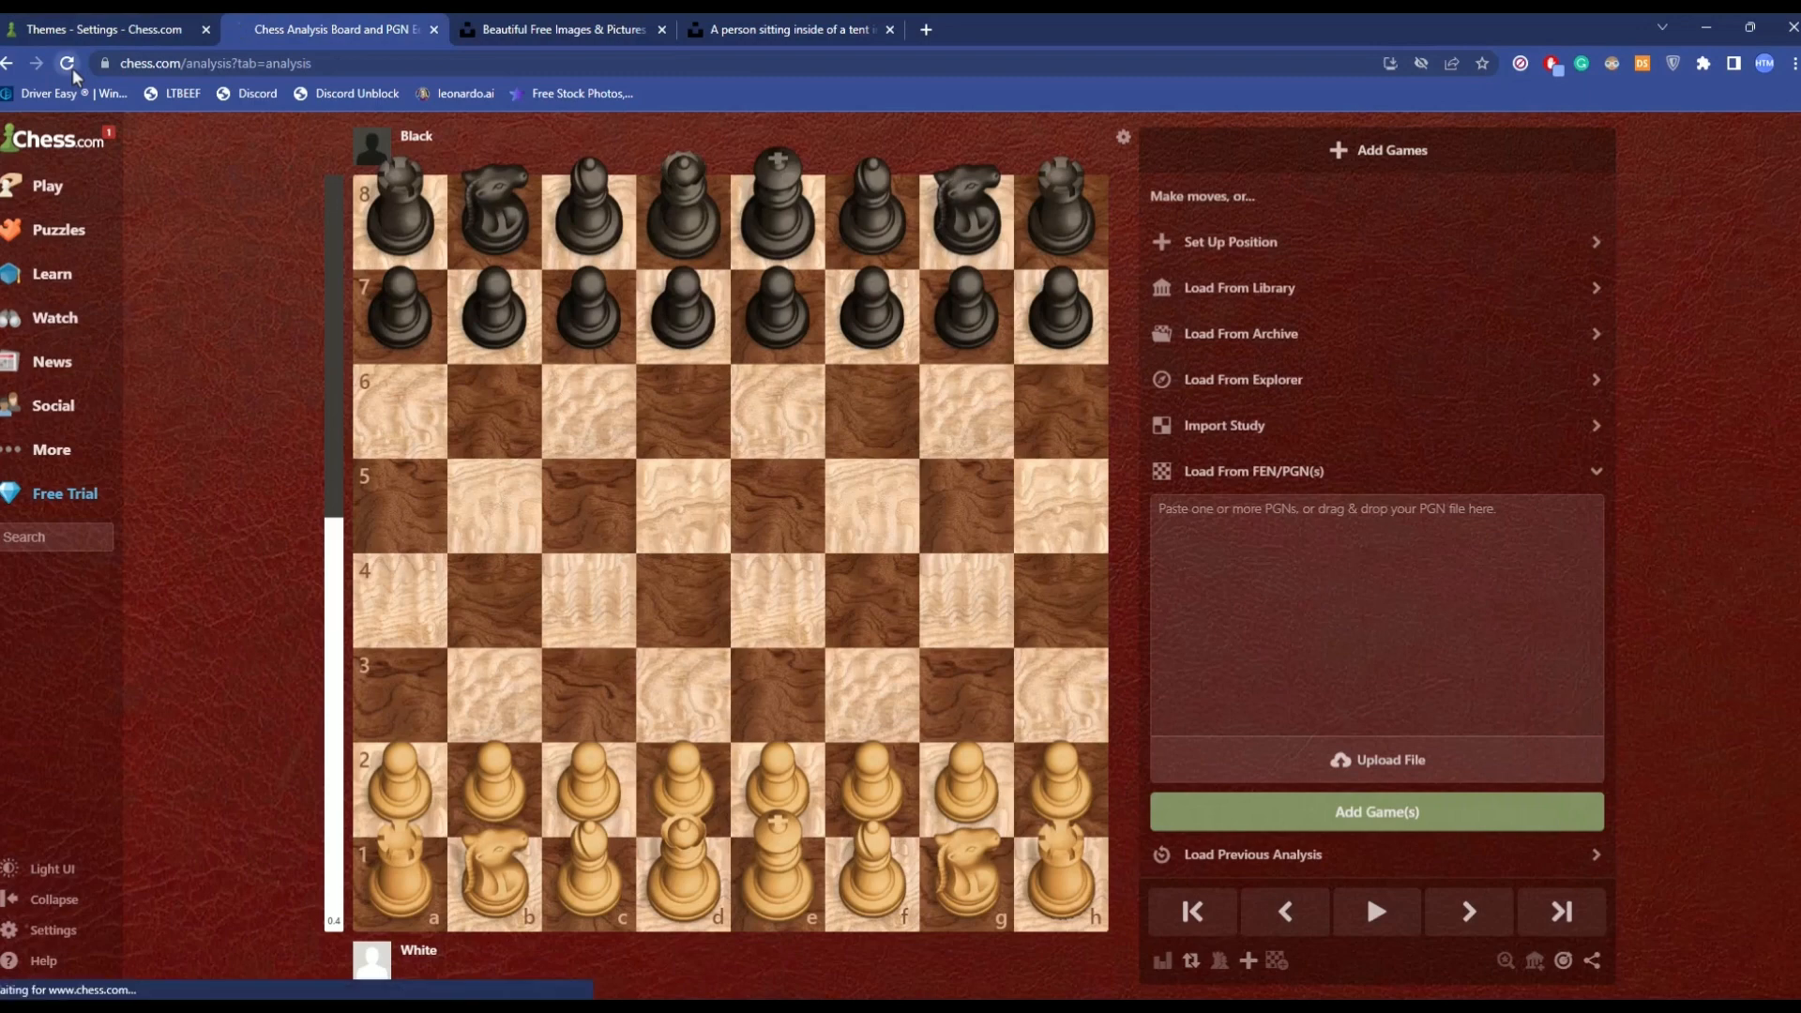